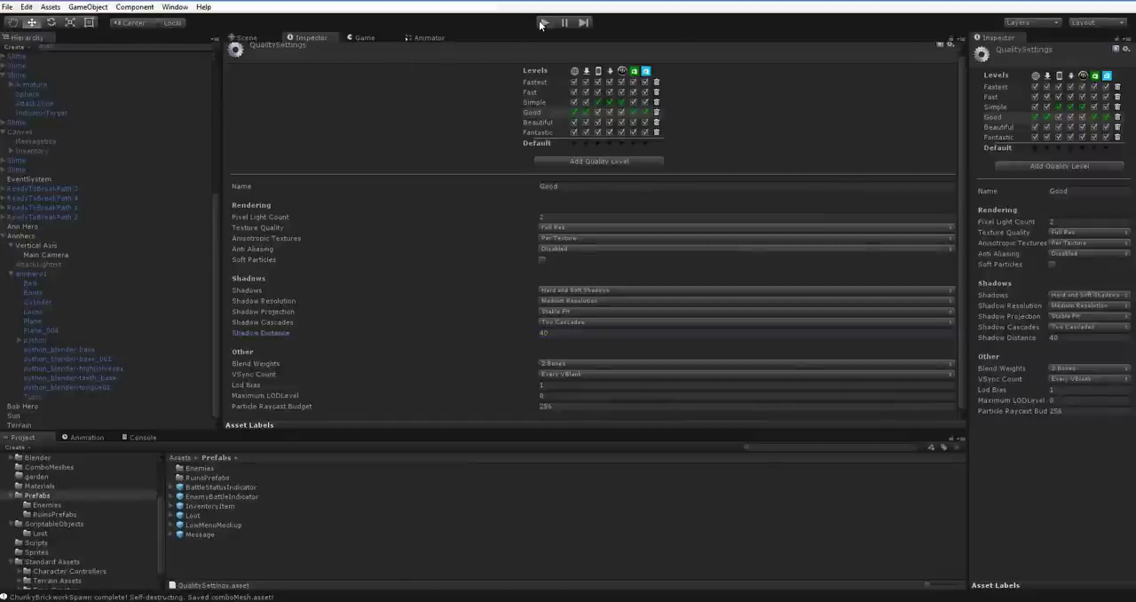
Step: Set the Good quality level's Shadow Distance to 2000 with Four Cascades
click(548, 22)
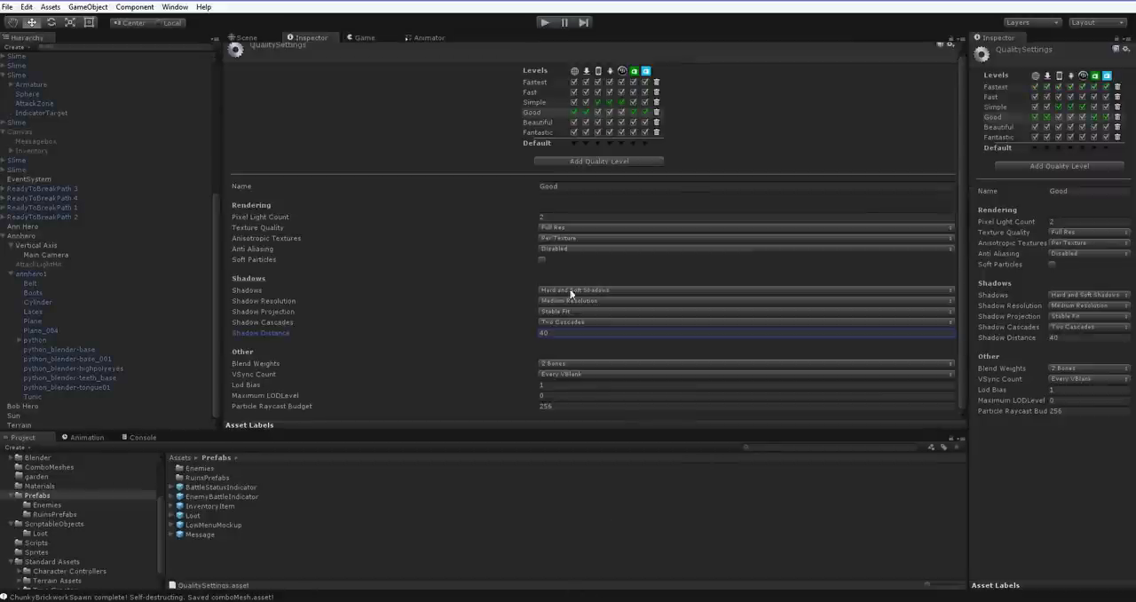
click(27, 6)
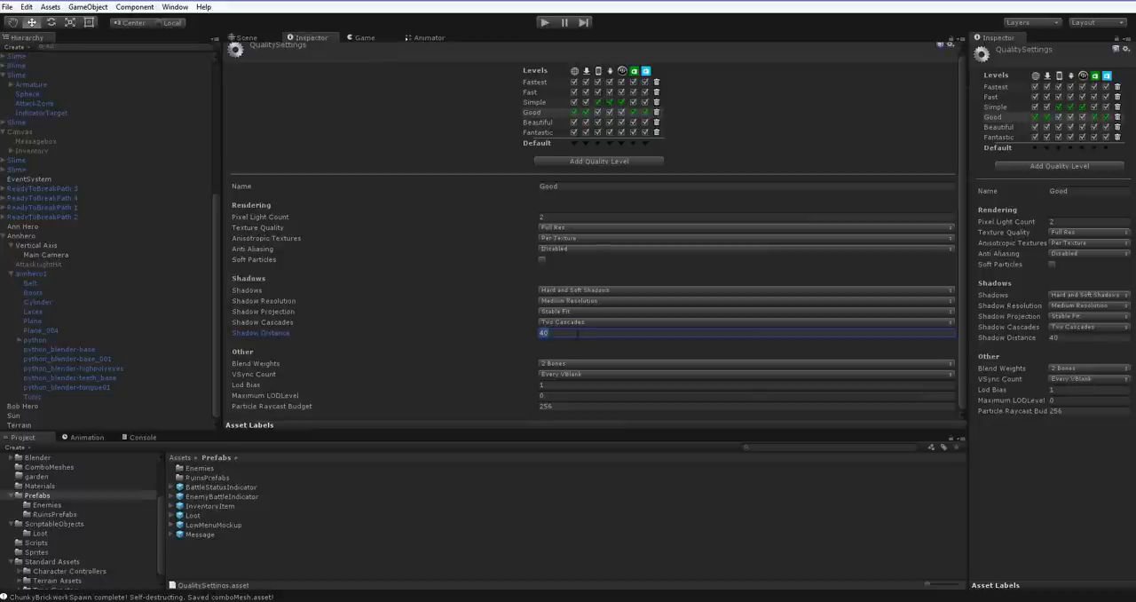
text(2000)
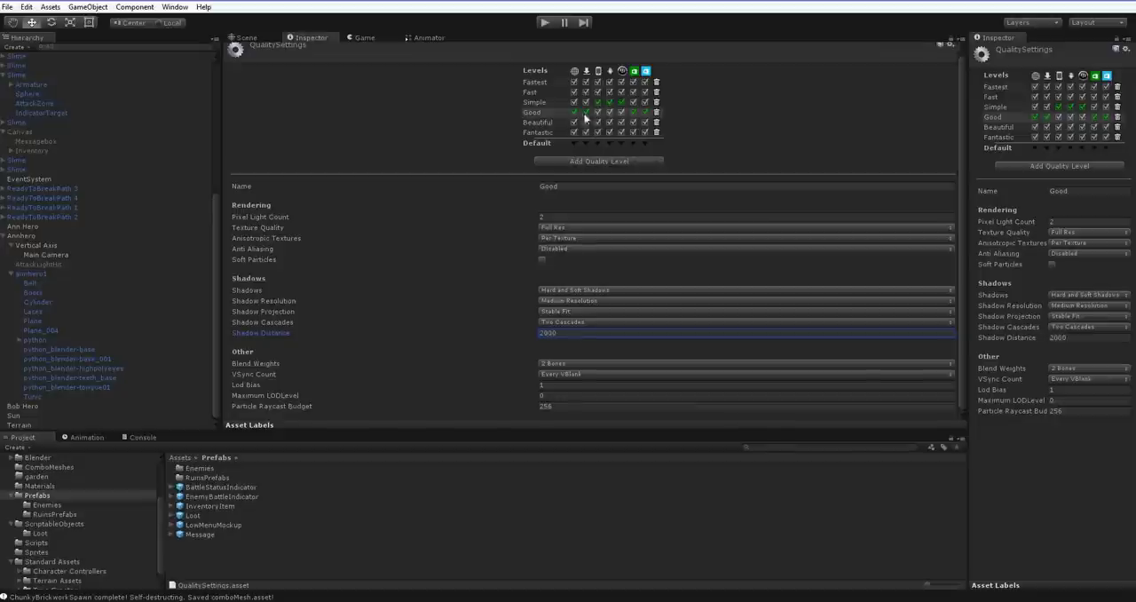
click(542, 20)
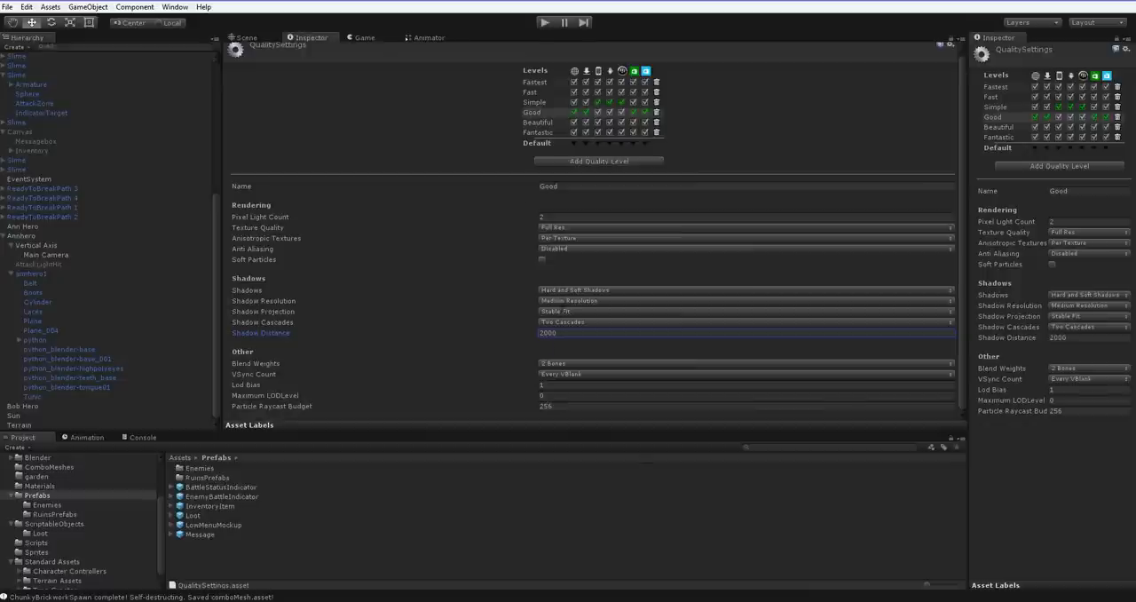
mouse_move(433, 91)
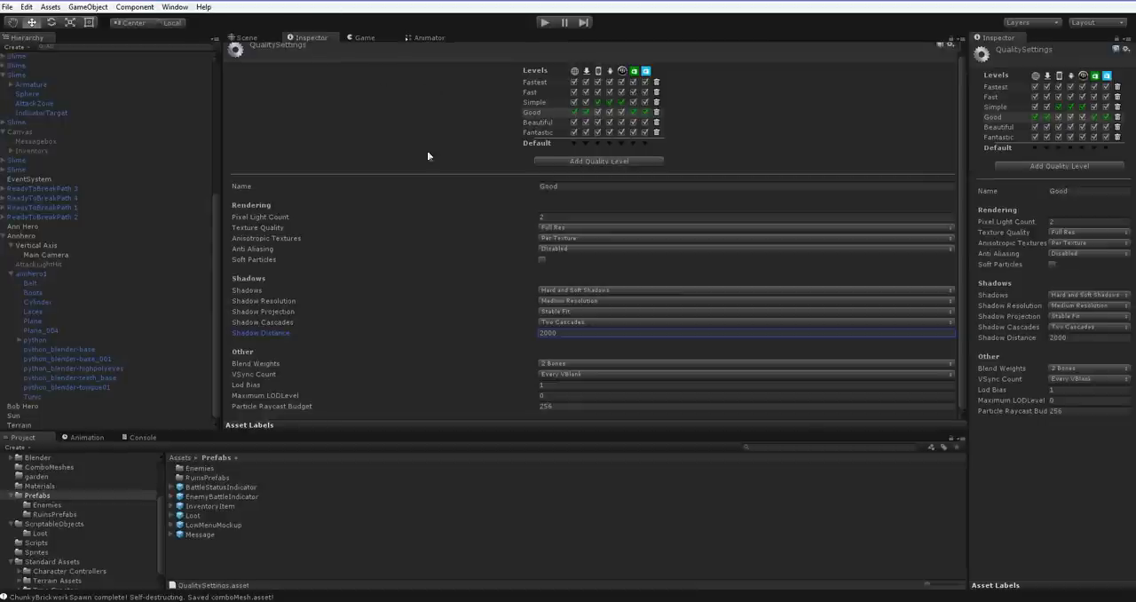
mouse_move(593, 322)
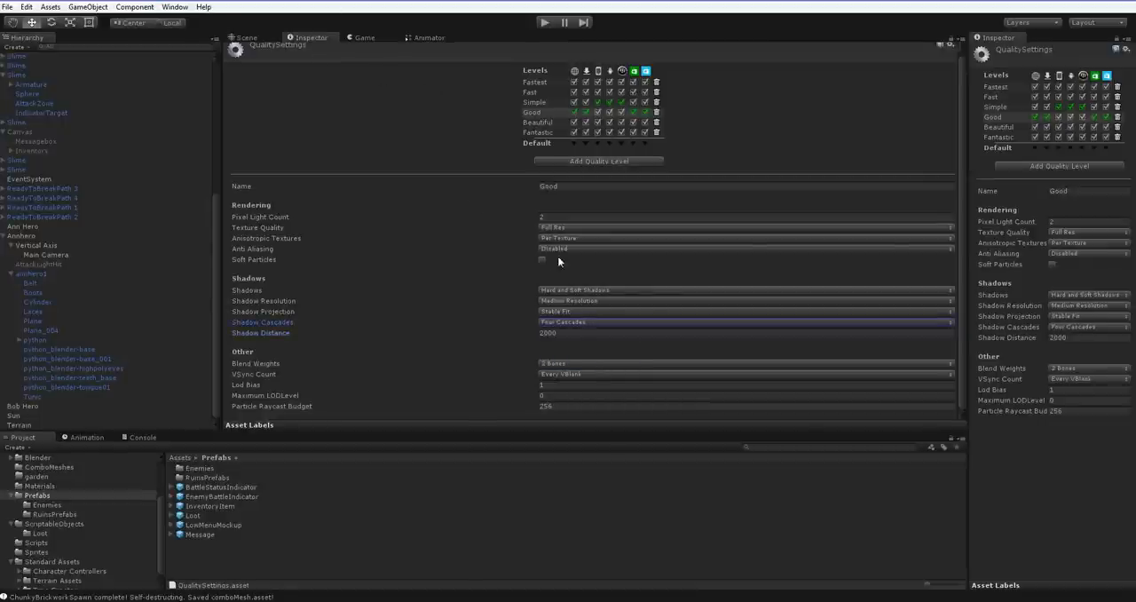
click(545, 21)
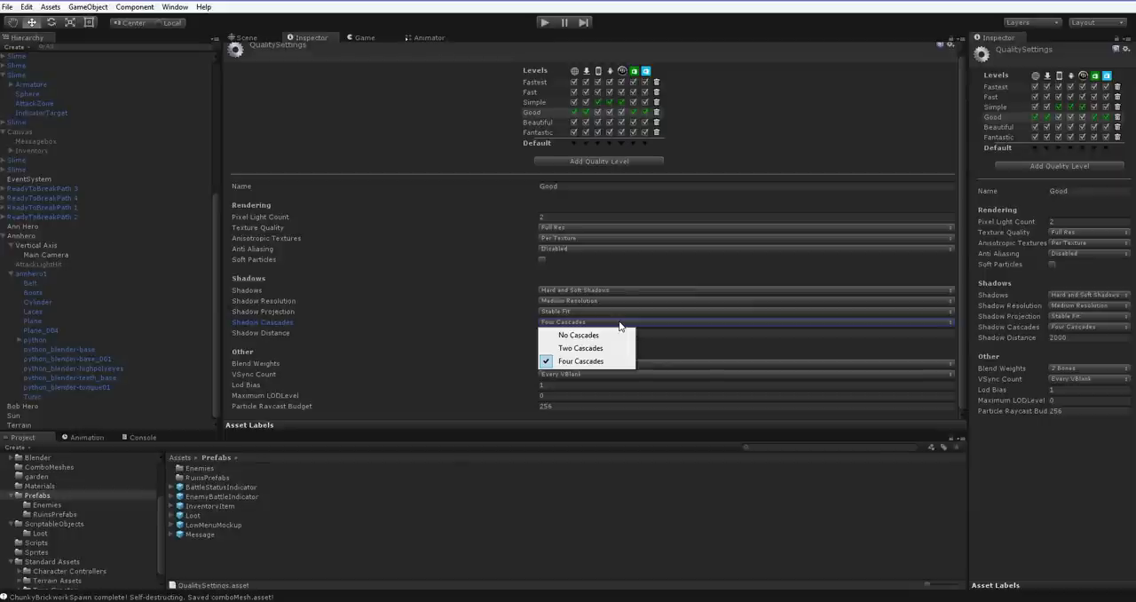
mouse_move(624, 316)
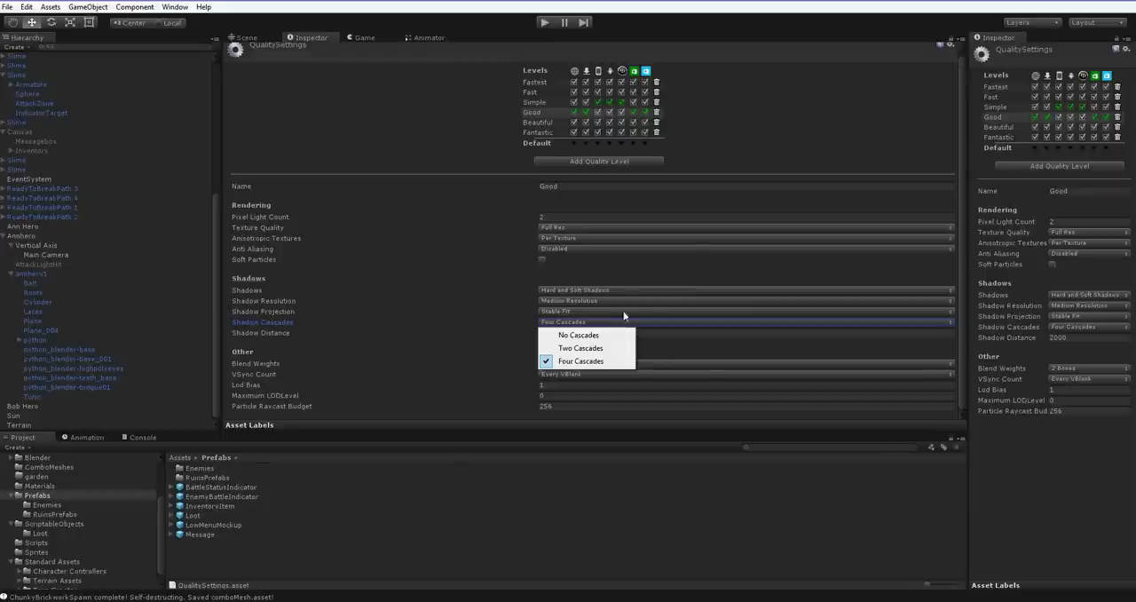
click(582, 360)
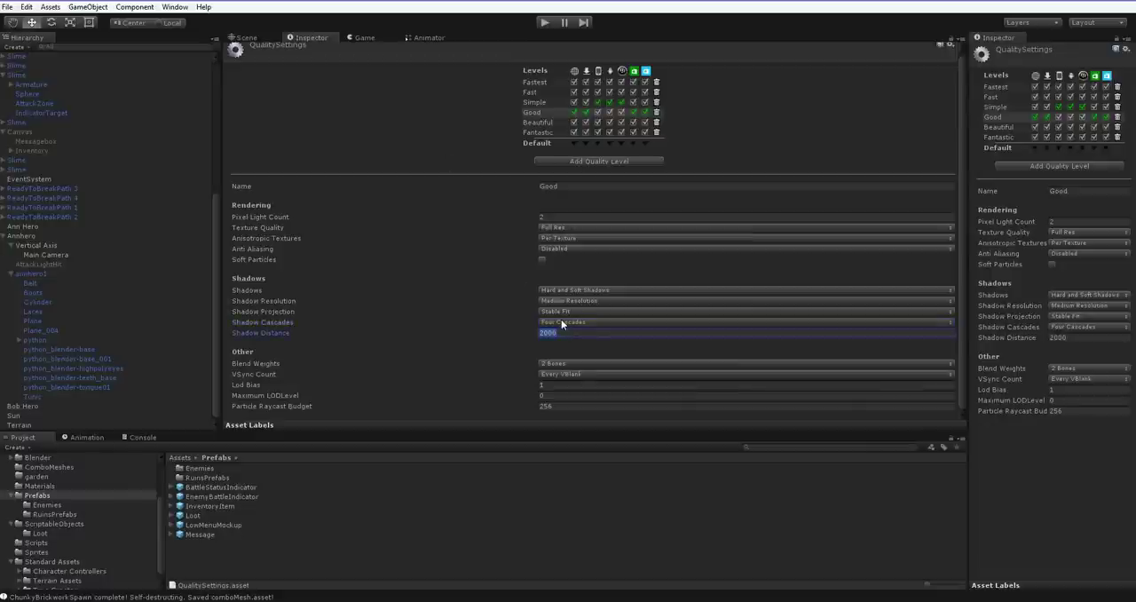
Step: Enter 120 as the Good level's Shadow Distance, then test the scene in play mode and stop
text(120)
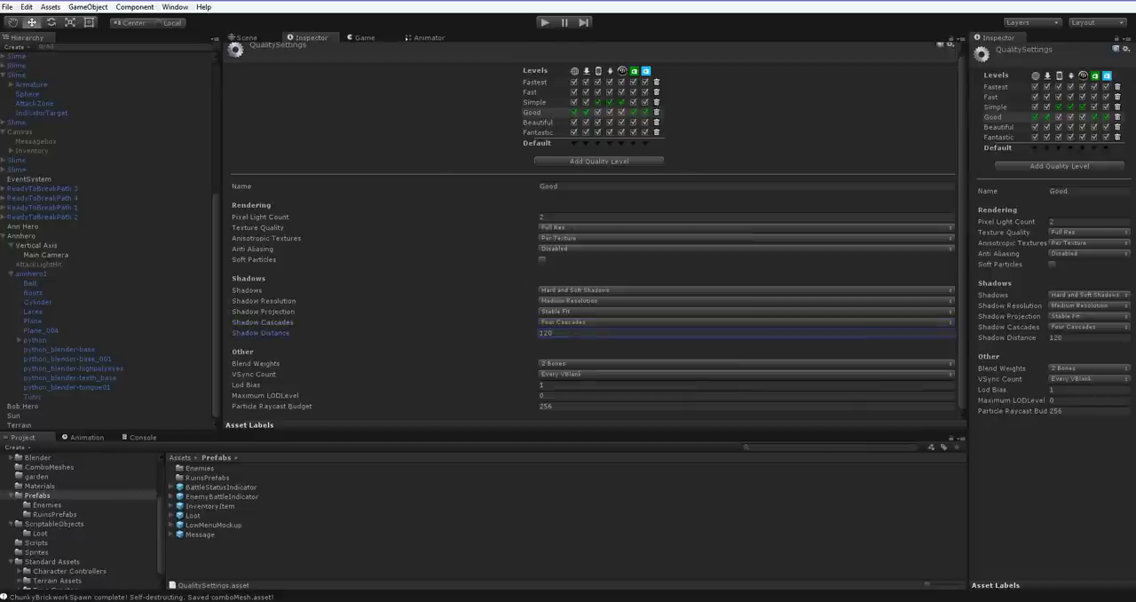
click(544, 20)
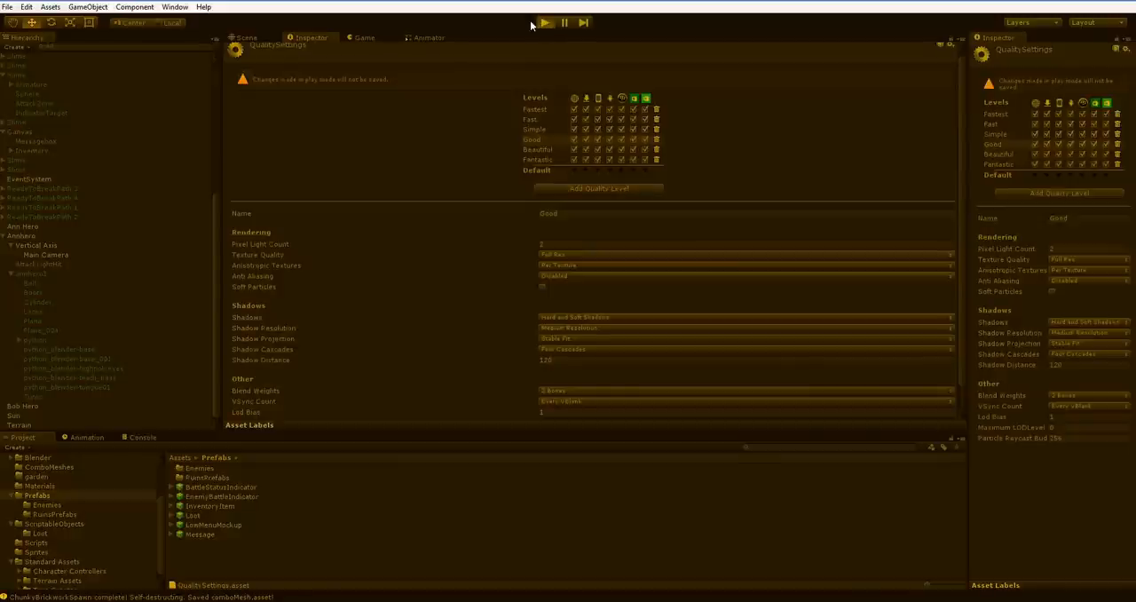
click(542, 22)
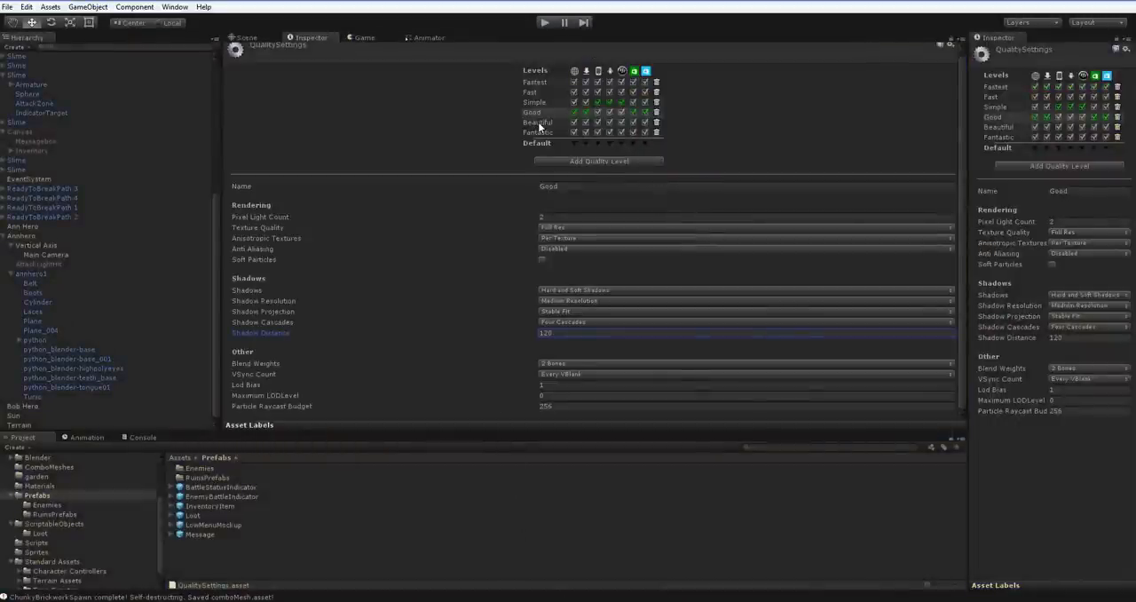
Step: Give the Good level Two Cascades, then view the Beautiful level's settings
click(537, 132)
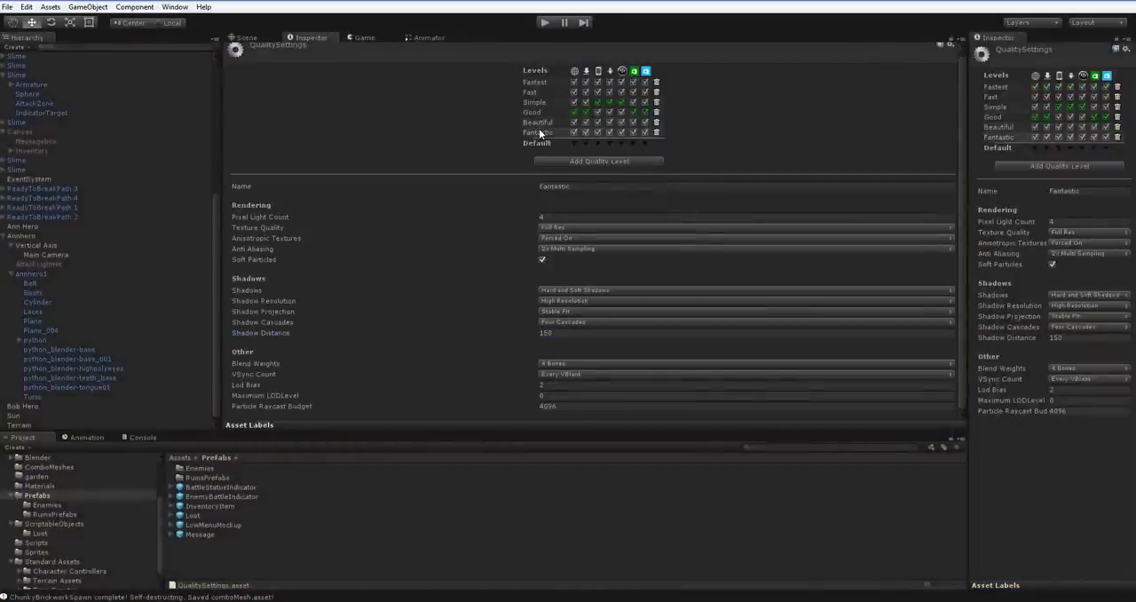
click(538, 112)
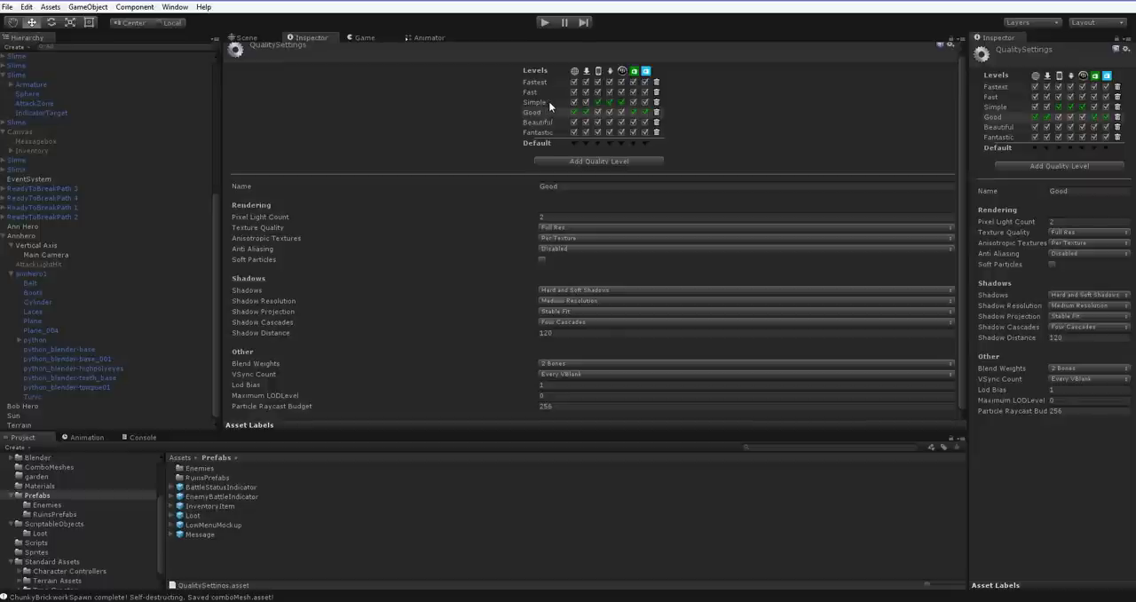
mouse_move(532, 113)
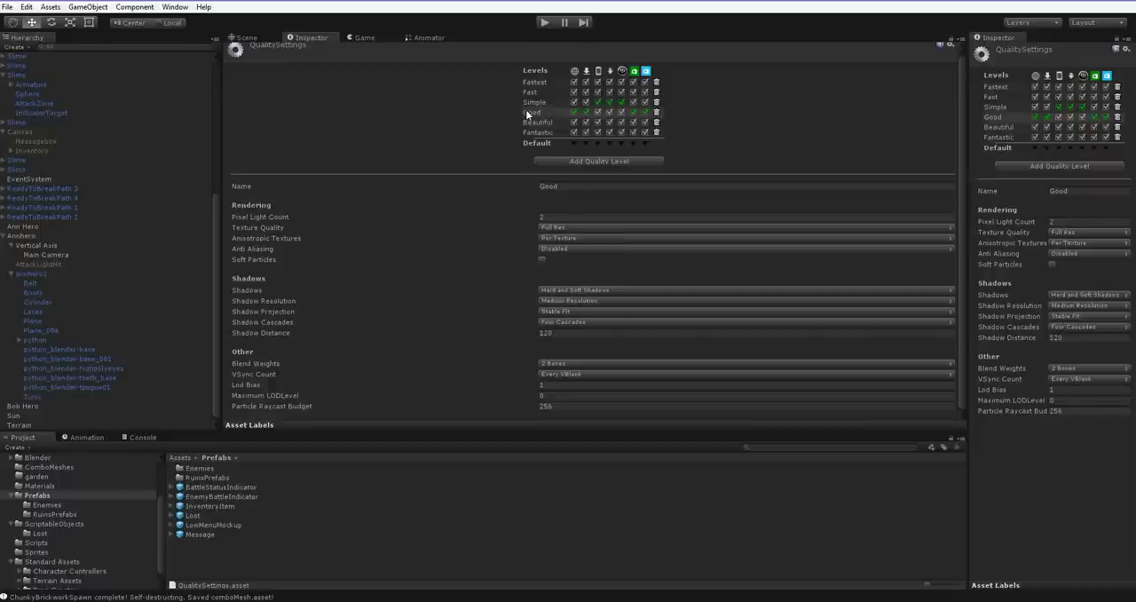
mouse_move(546, 147)
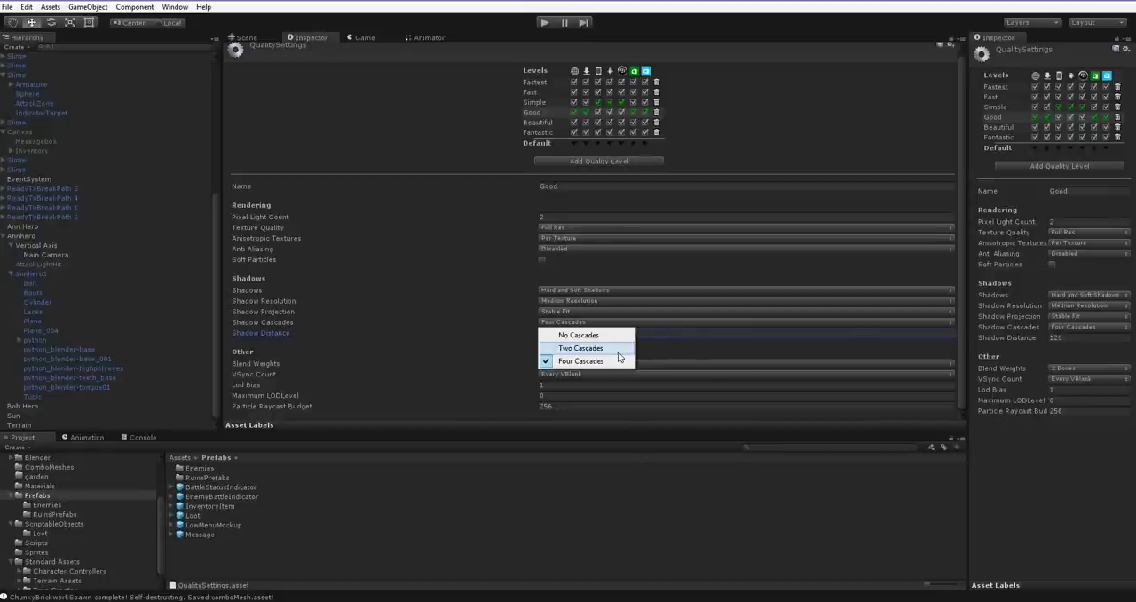
click(579, 347)
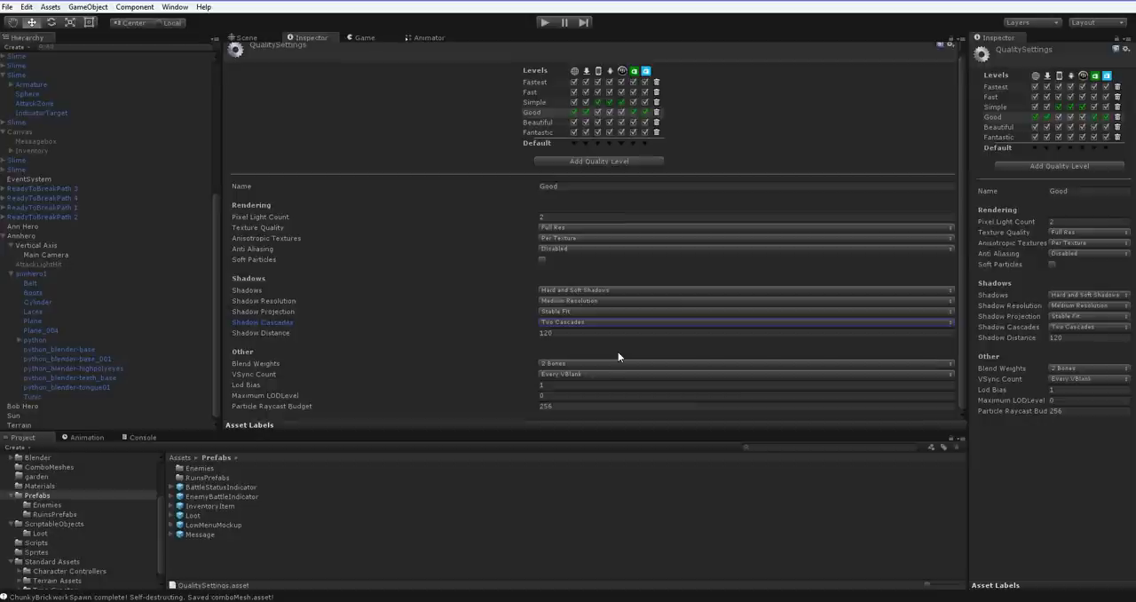
mouse_move(611, 361)
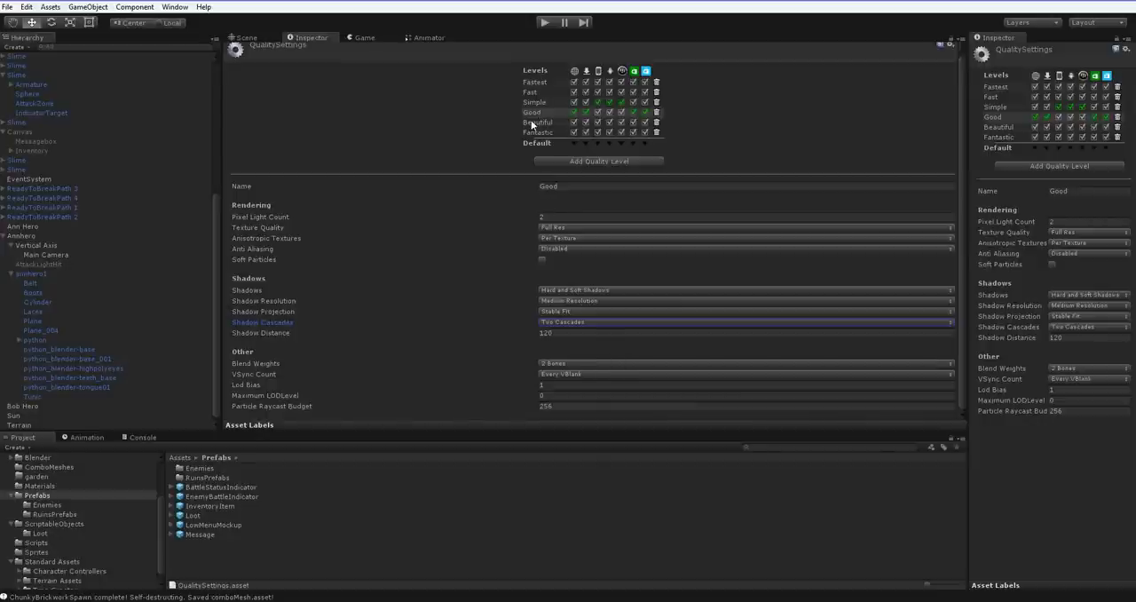
click(538, 122)
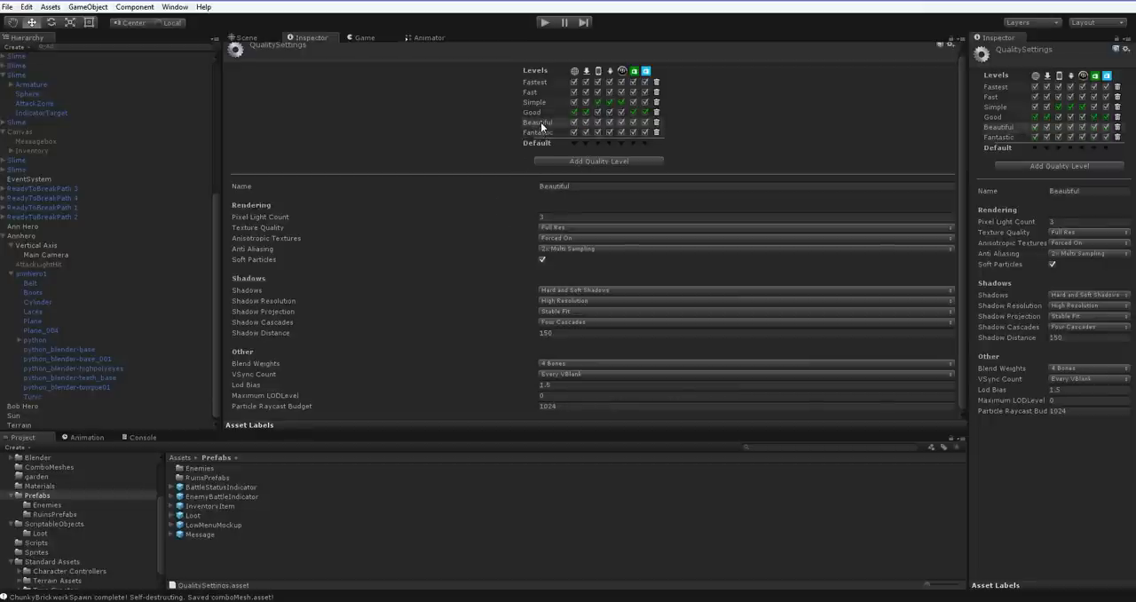
click(539, 132)
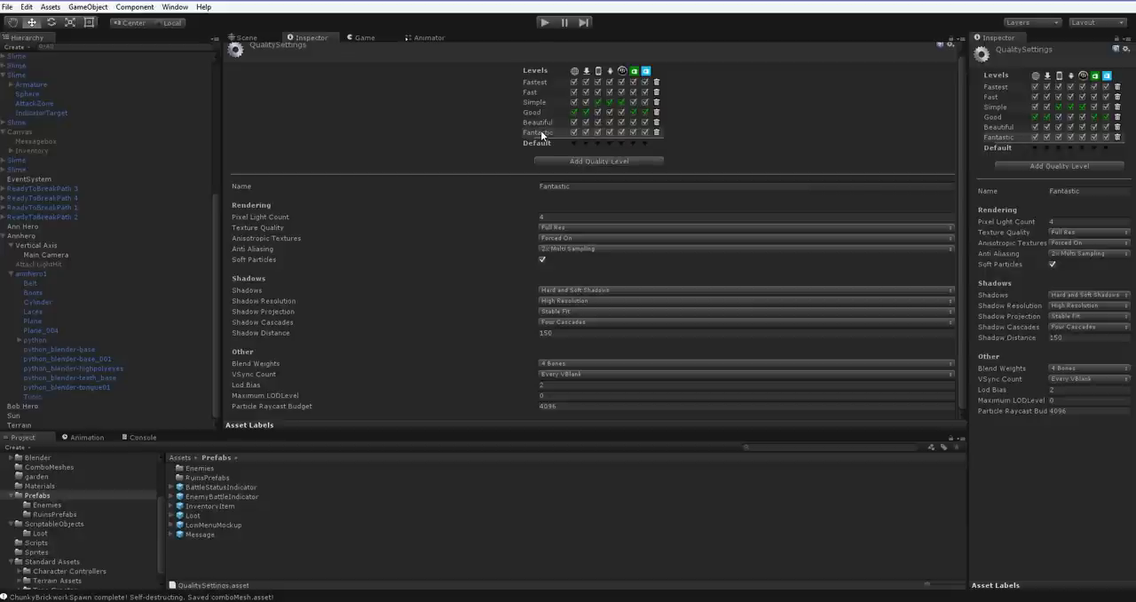
click(534, 121)
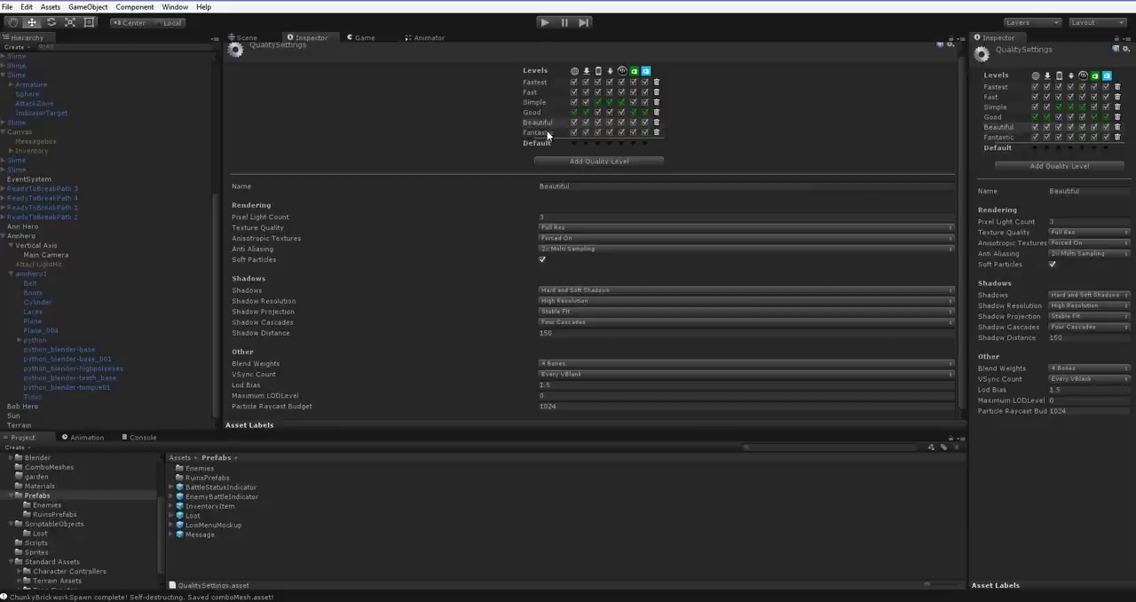
click(534, 132)
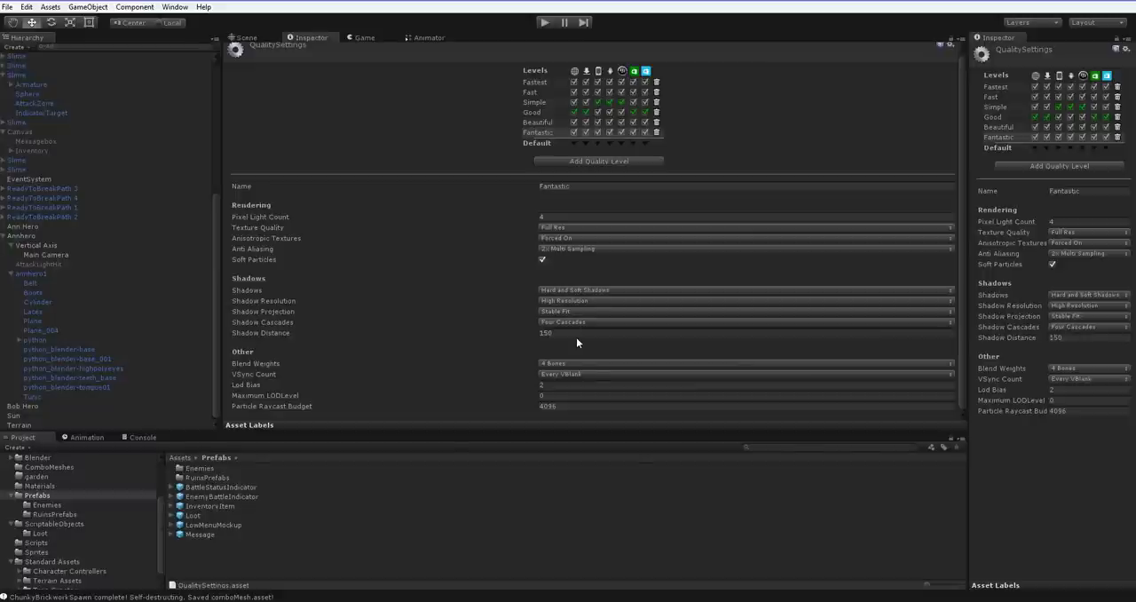
mouse_move(584, 344)
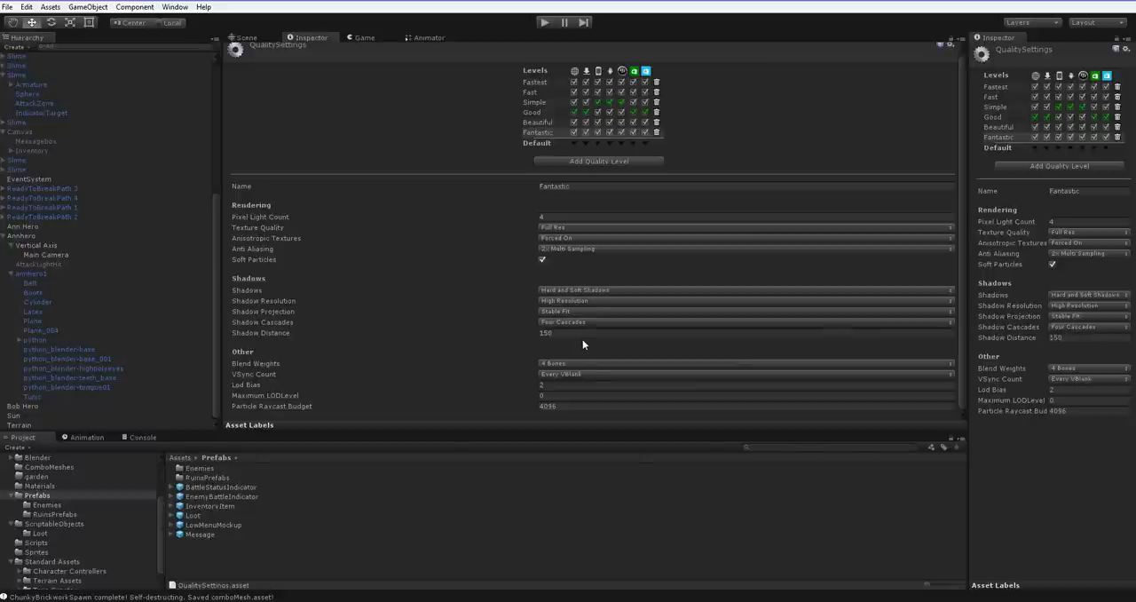
mouse_move(564, 310)
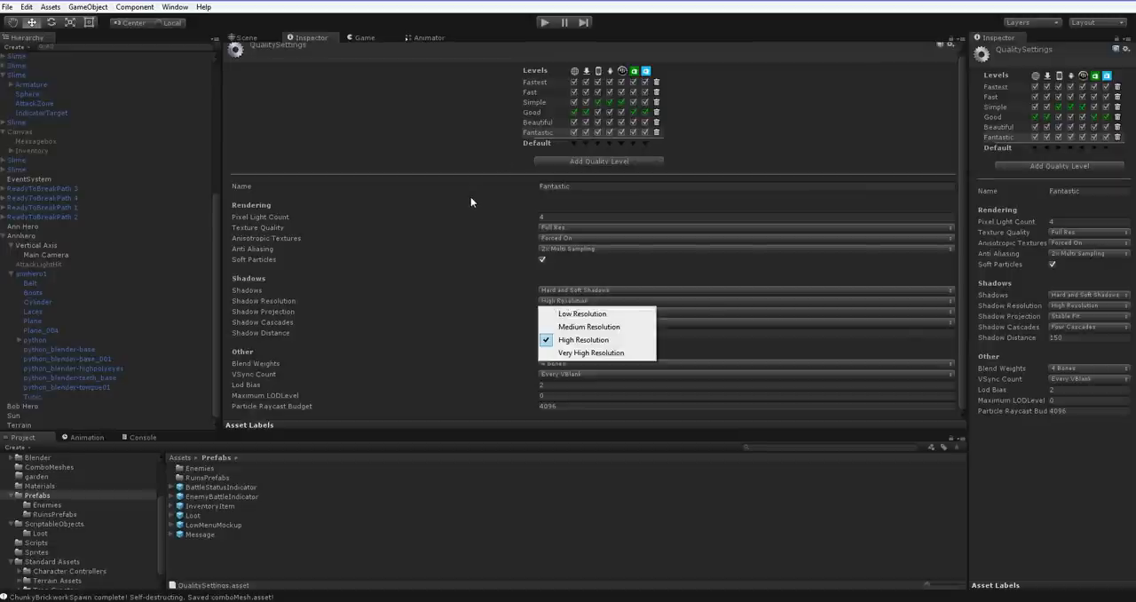
click(582, 339)
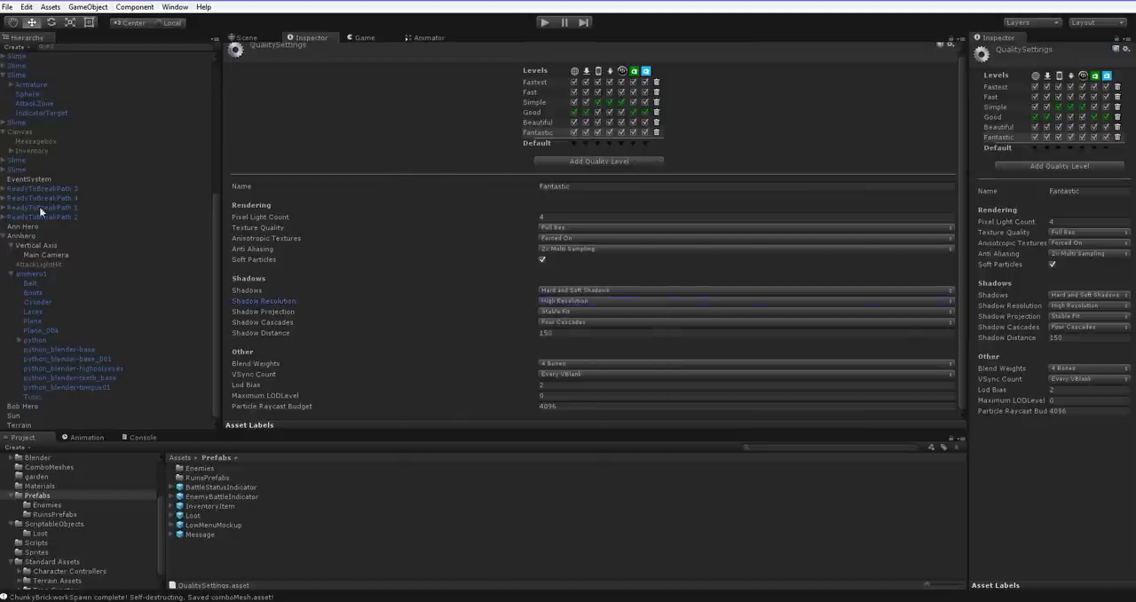
click(13, 412)
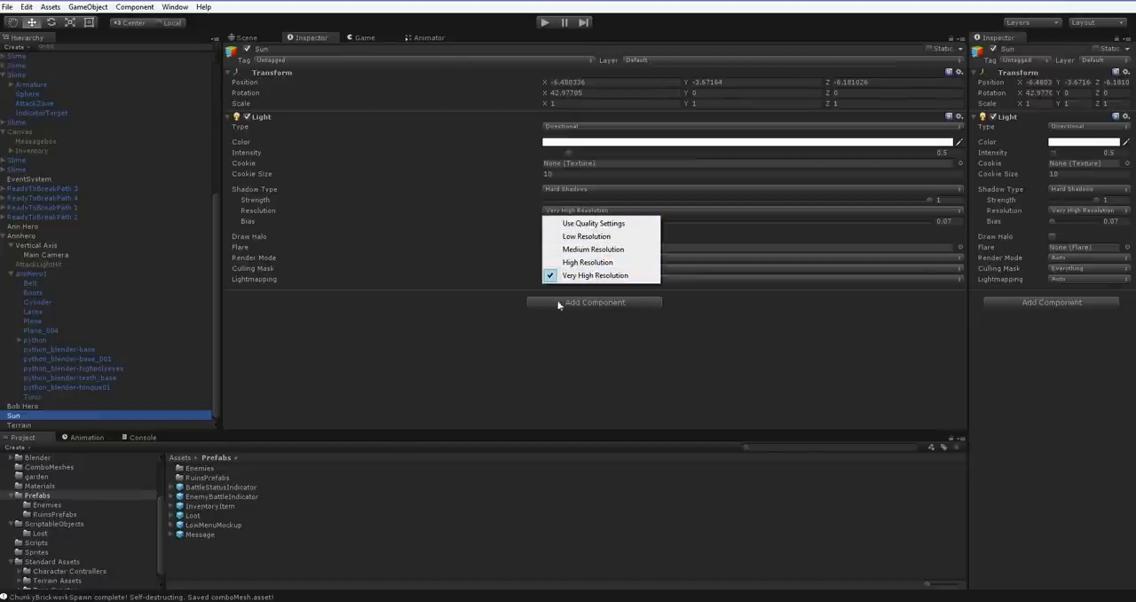
click(596, 274)
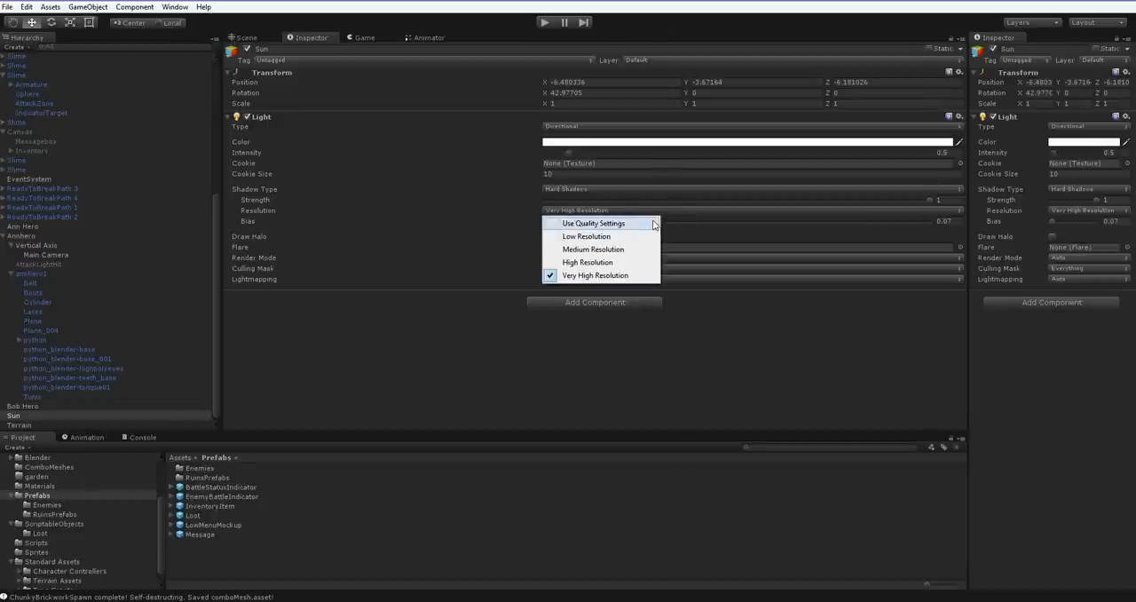
click(595, 274)
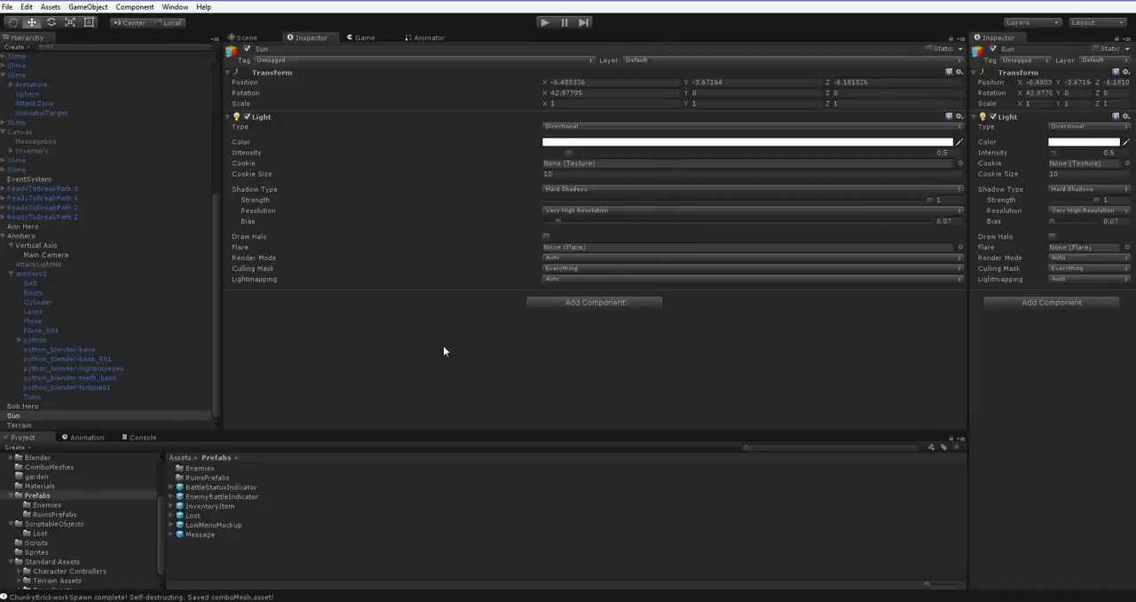
mouse_move(374, 344)
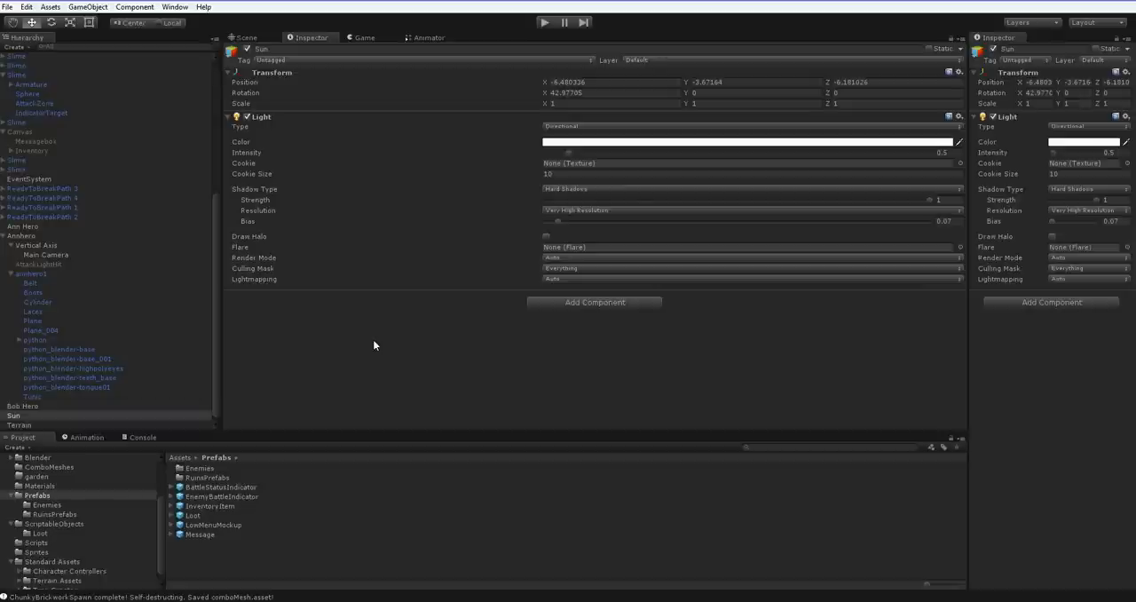
mouse_move(587, 206)
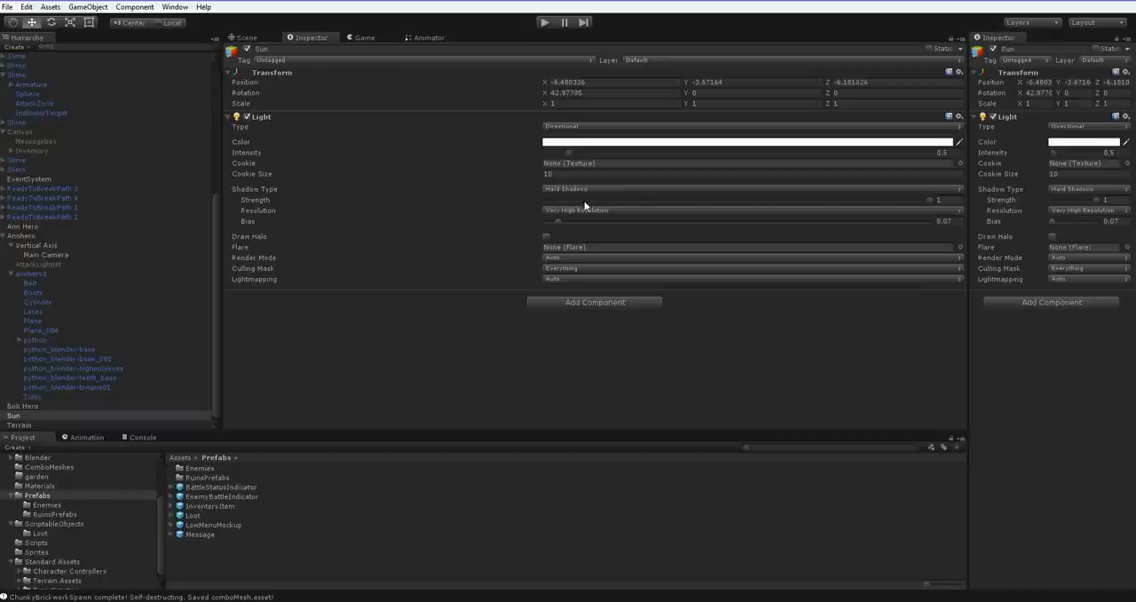
mouse_move(557, 217)
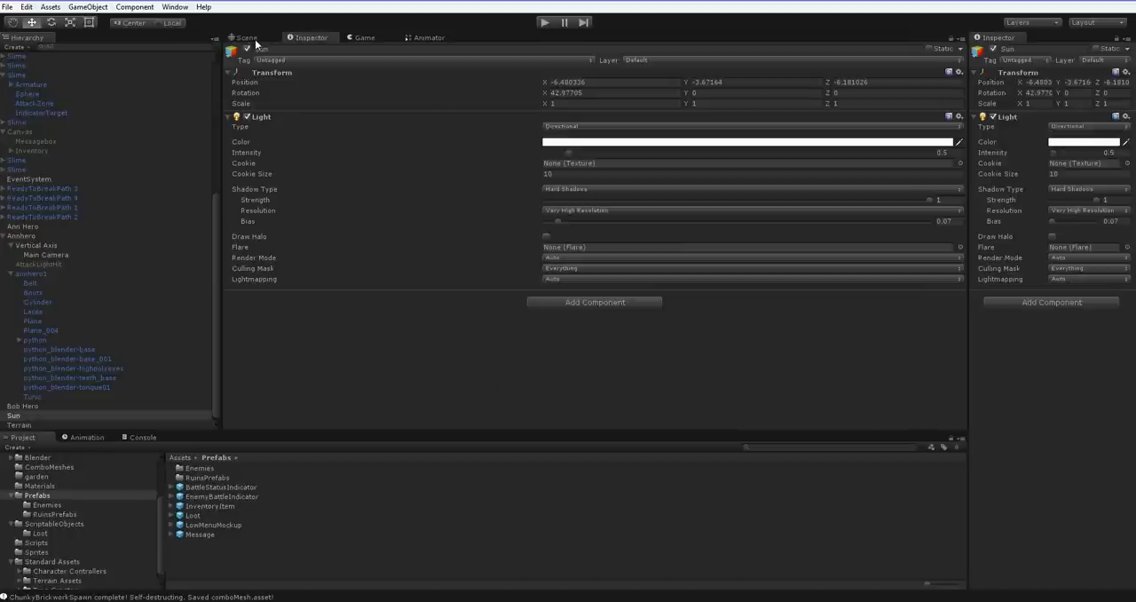
mouse_move(525, 114)
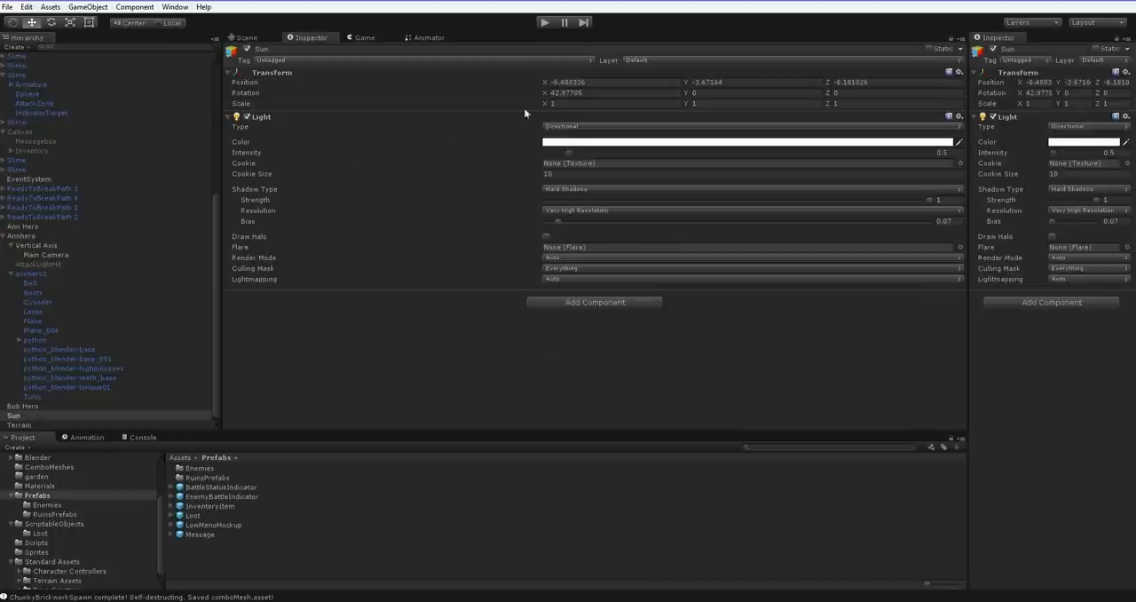
mouse_move(301, 281)
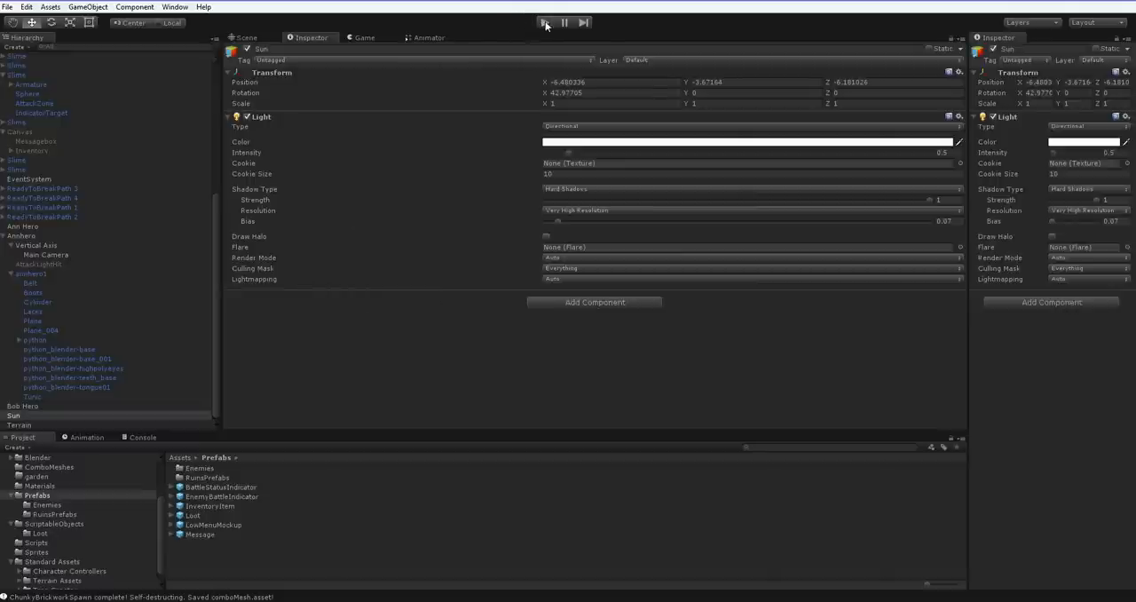
click(545, 23)
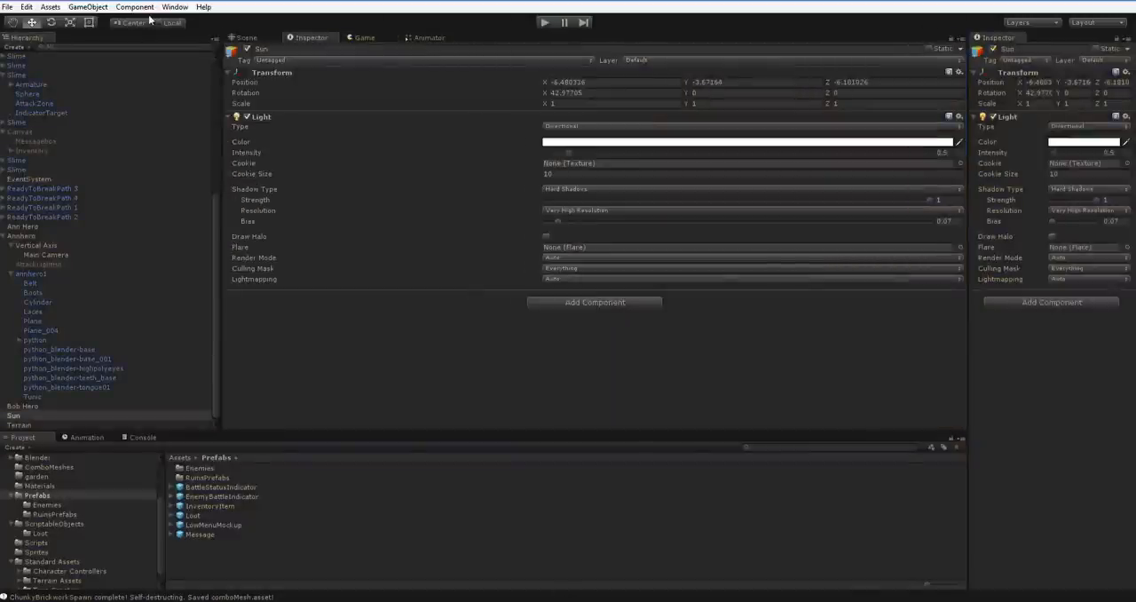
Step: Open Window > Lightmapping and select the Sun light in the Hierarchy
click(172, 7)
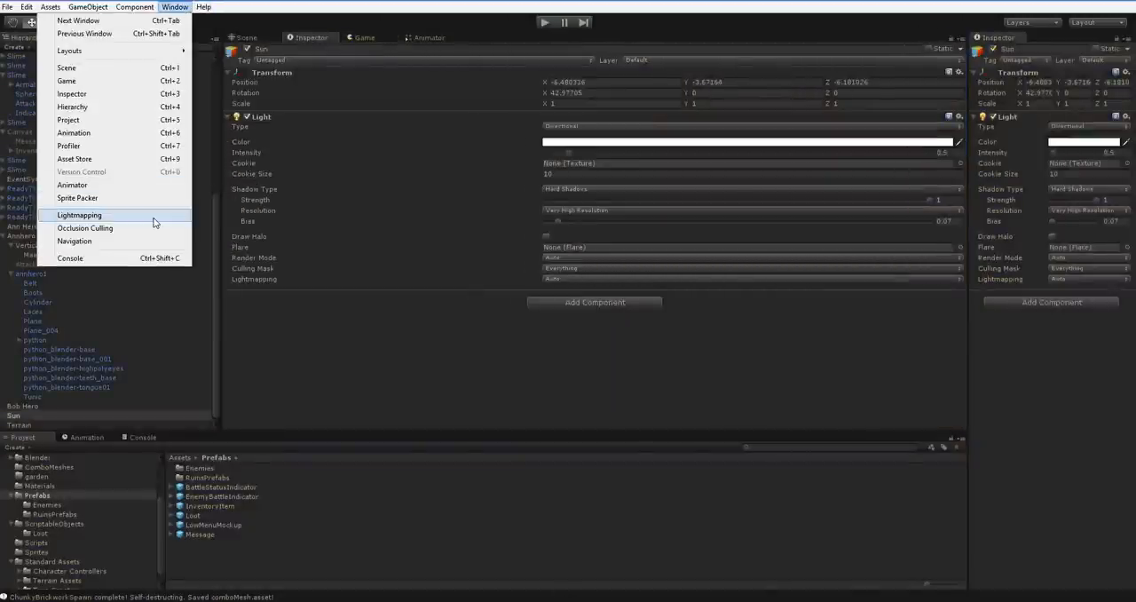
click(79, 215)
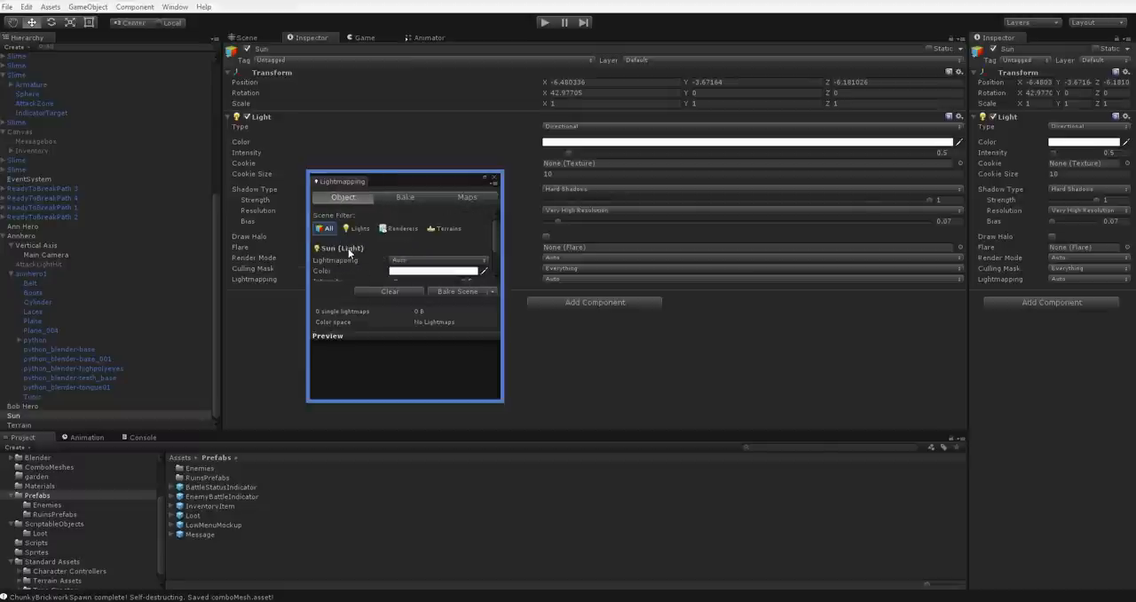
mouse_move(60, 424)
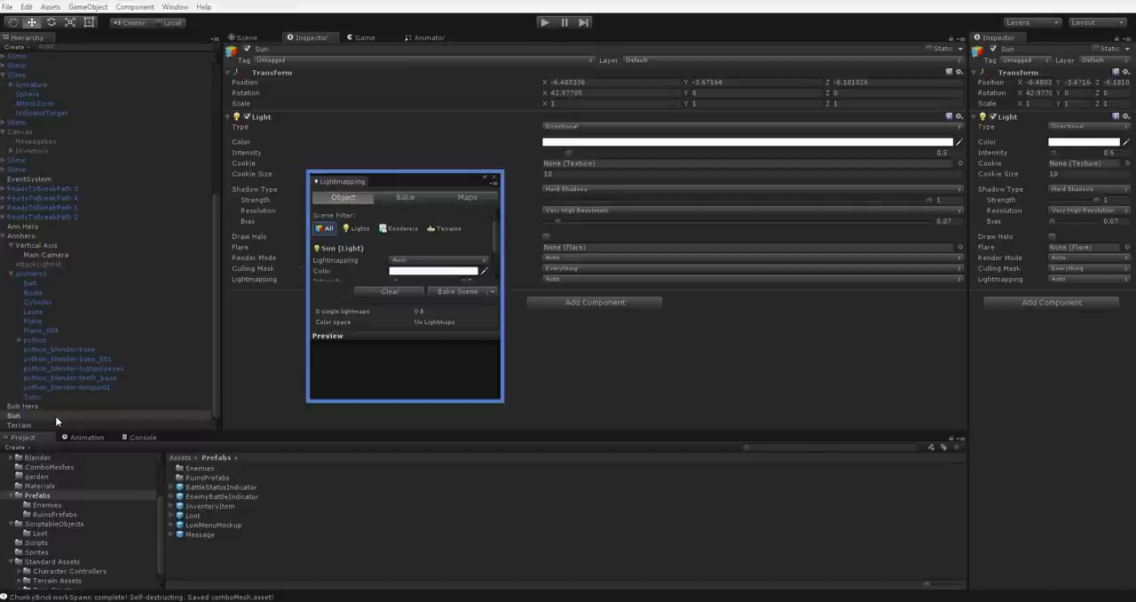
click(12, 422)
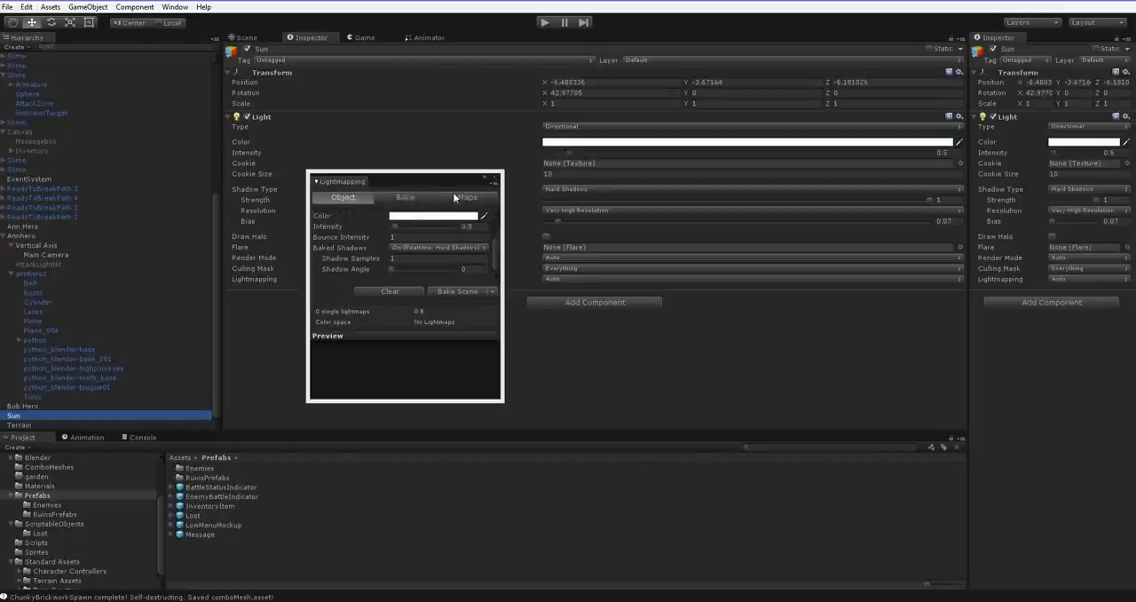
Step: Show the Bake tab of Lightmapping and open the Mode dropdown, still Dual Lightmaps
click(405, 197)
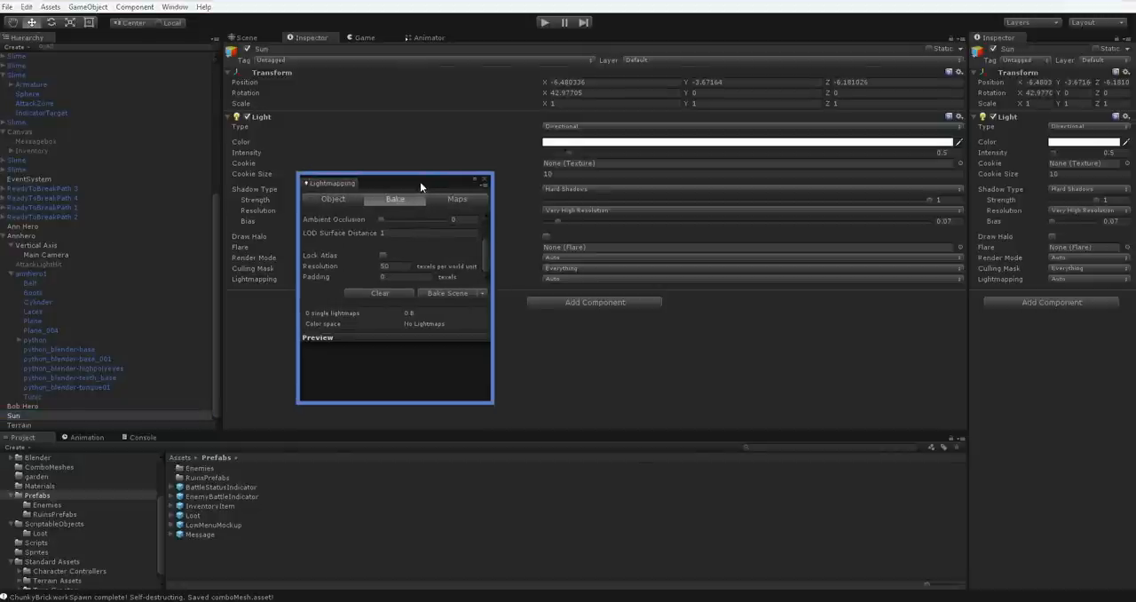
click(394, 199)
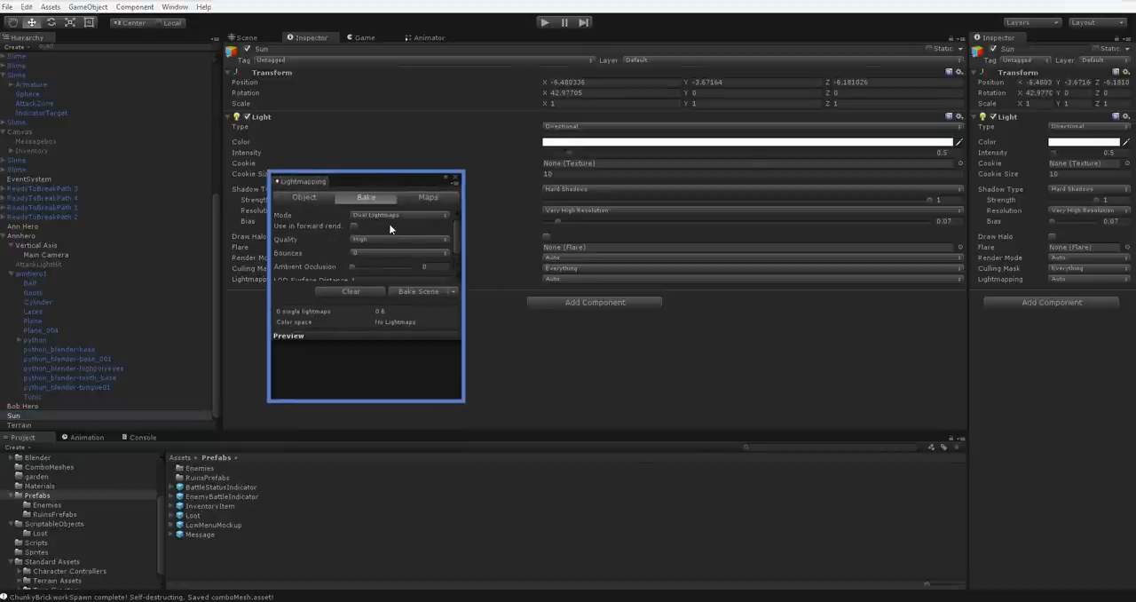
click(399, 215)
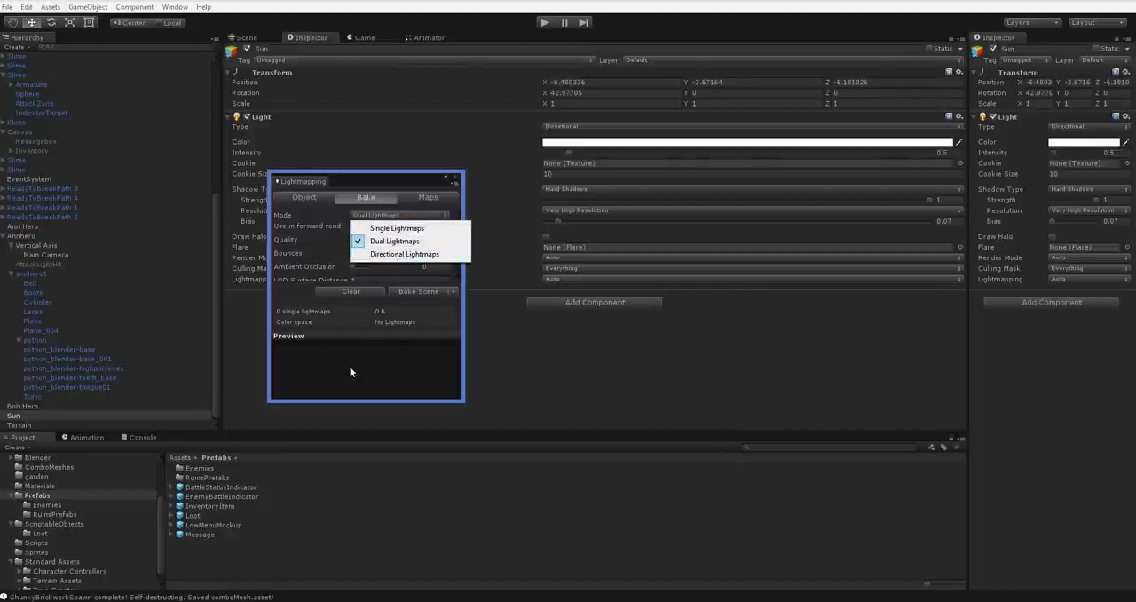
mouse_move(352, 376)
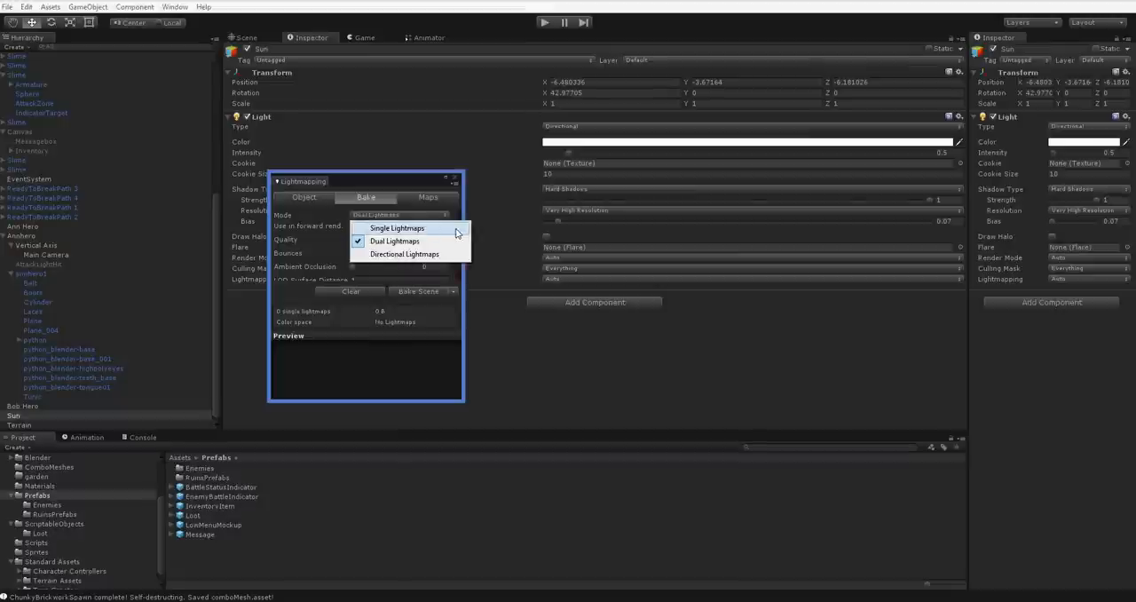
Step: Choose Single Lightmaps as the lightmap Mode
click(397, 227)
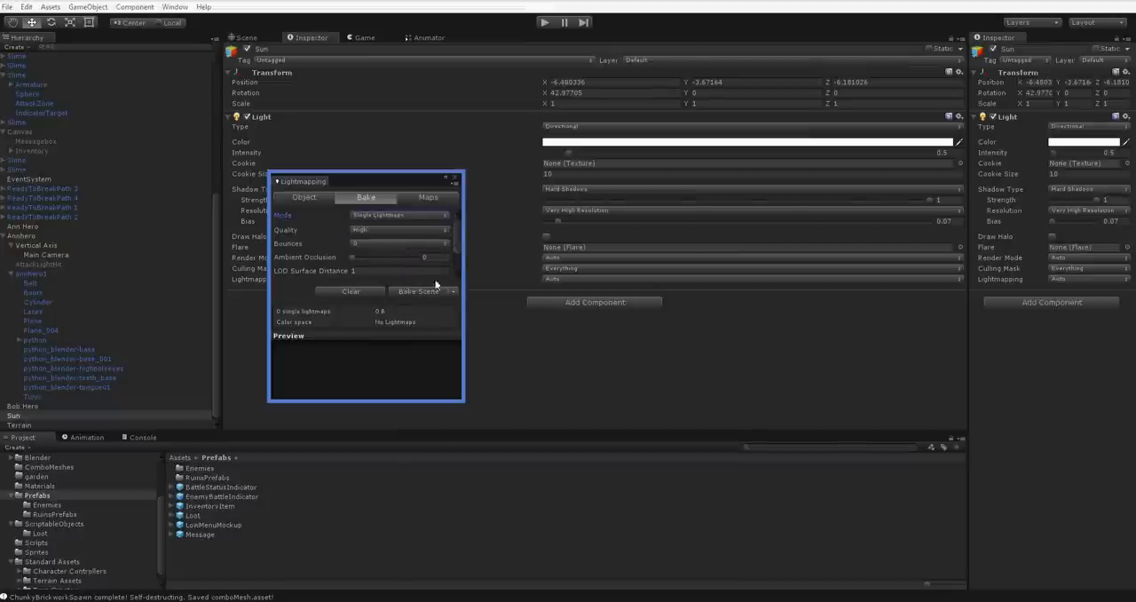
mouse_move(424, 352)
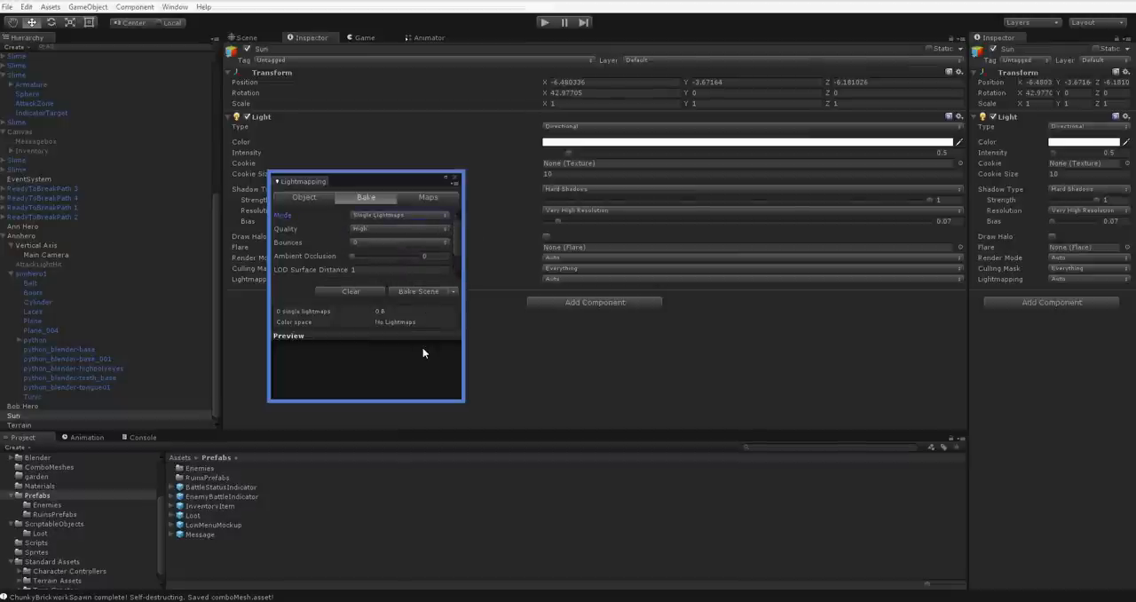
mouse_move(361, 337)
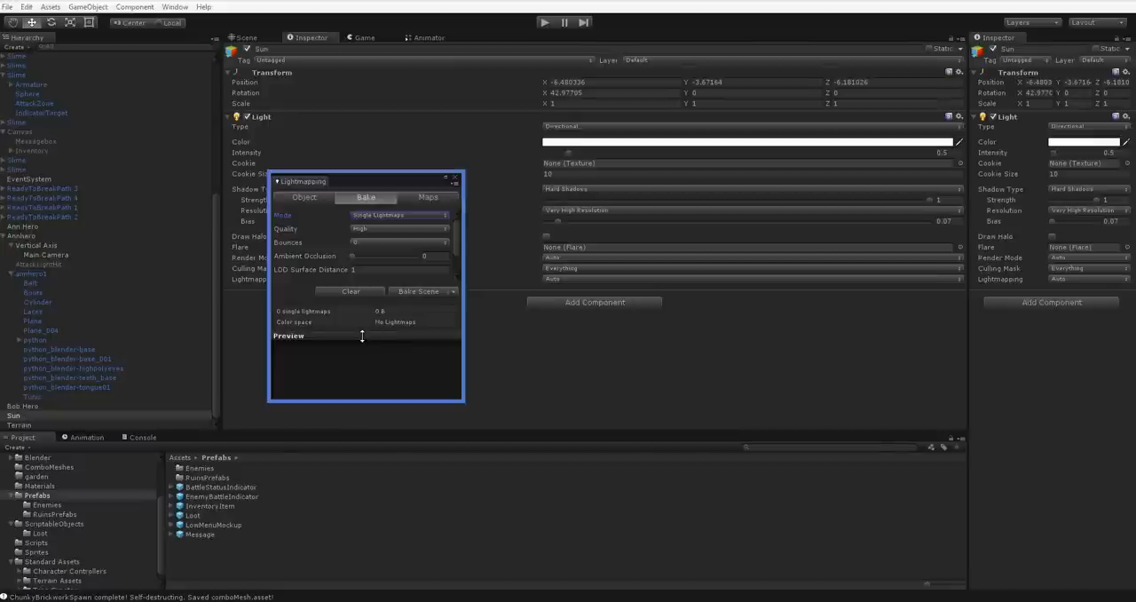
mouse_move(350, 314)
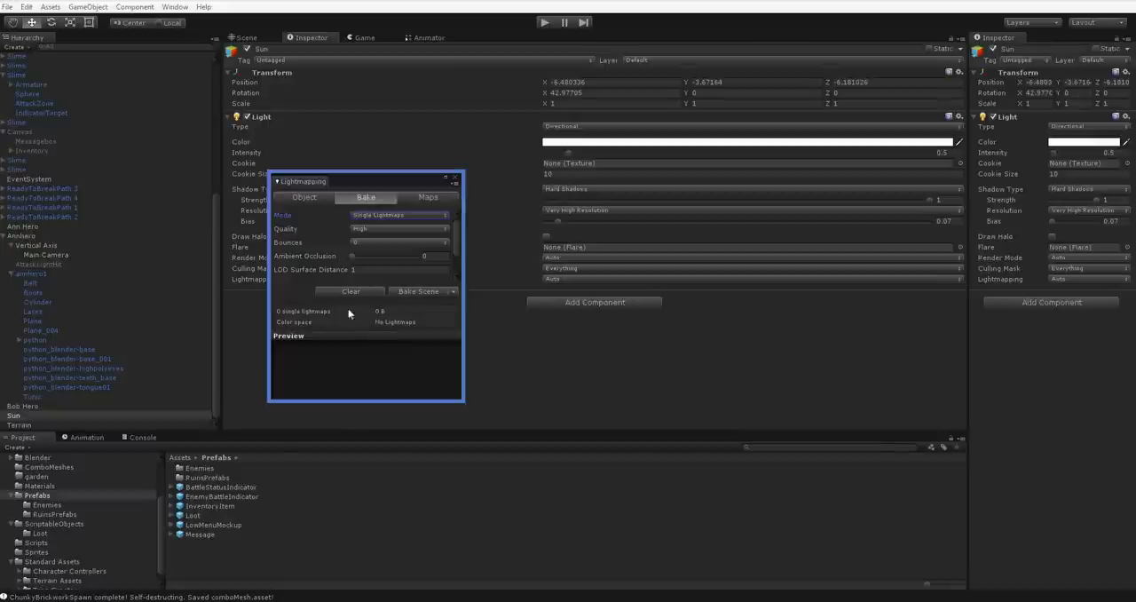
Step: Switch the Mode back to Dual Lightmaps and close the Lightmapping window
click(398, 215)
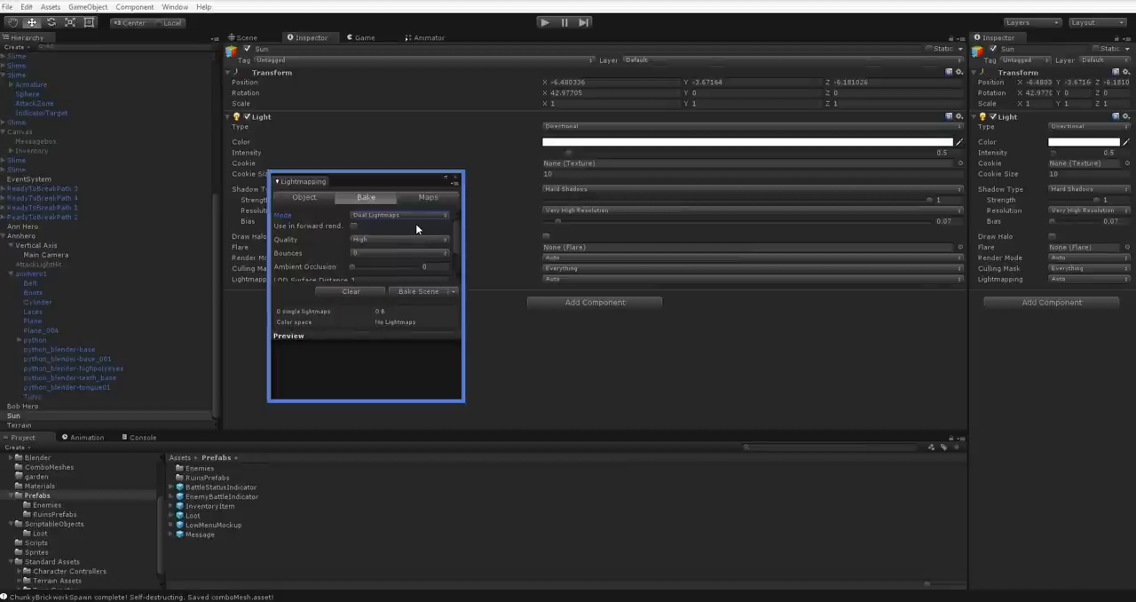
mouse_move(360, 169)
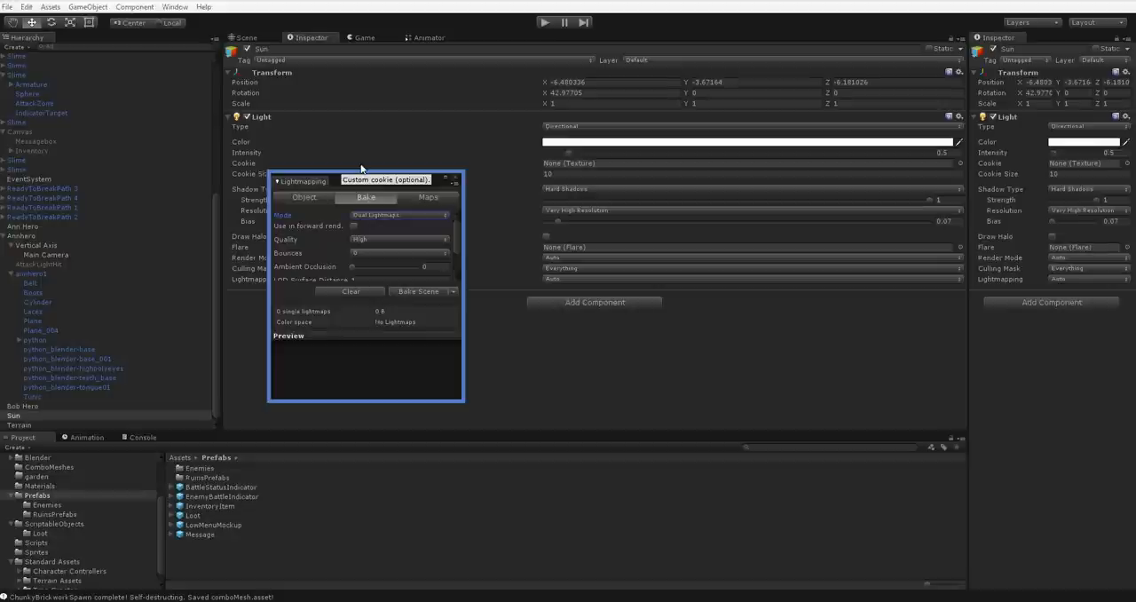
mouse_move(426, 179)
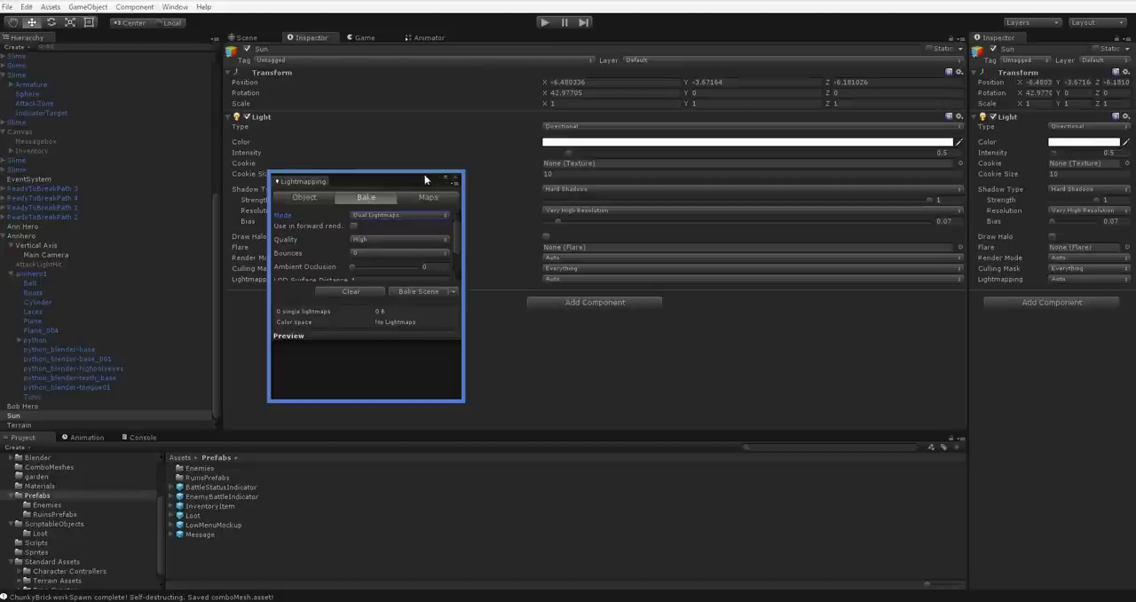
click(454, 181)
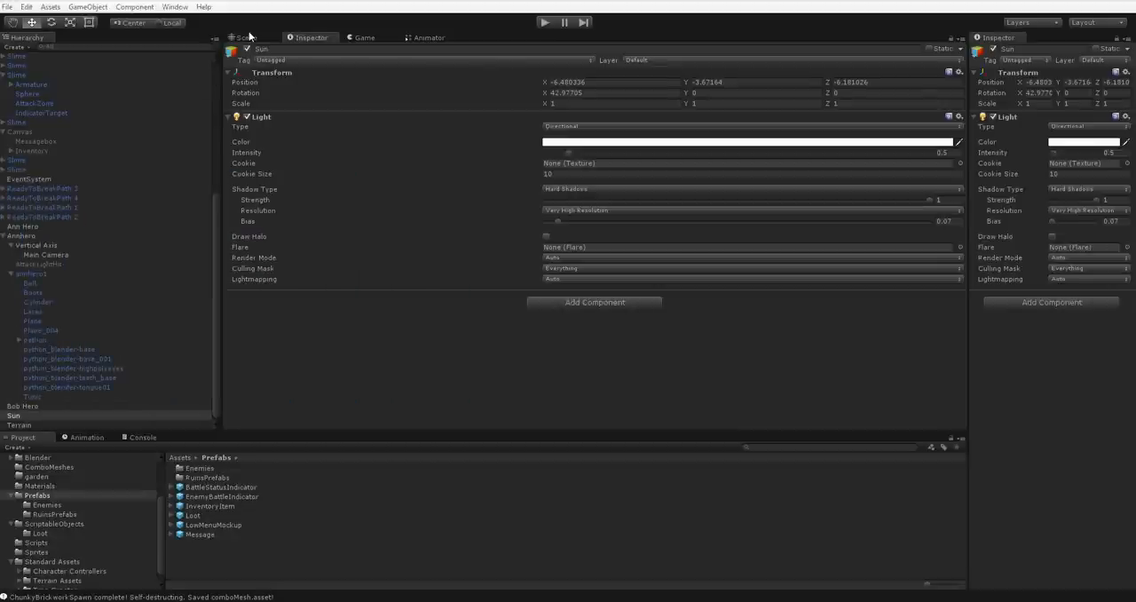
Step: Switch to the Scene view, reopen the Lightmapping bake settings and reposition the window
click(246, 37)
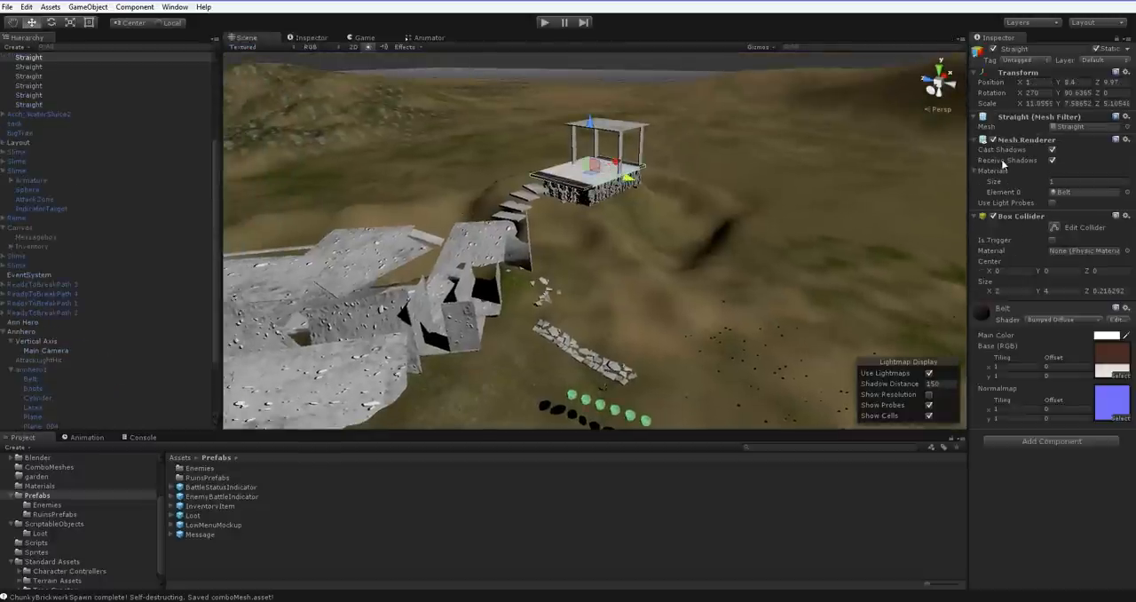
click(17, 424)
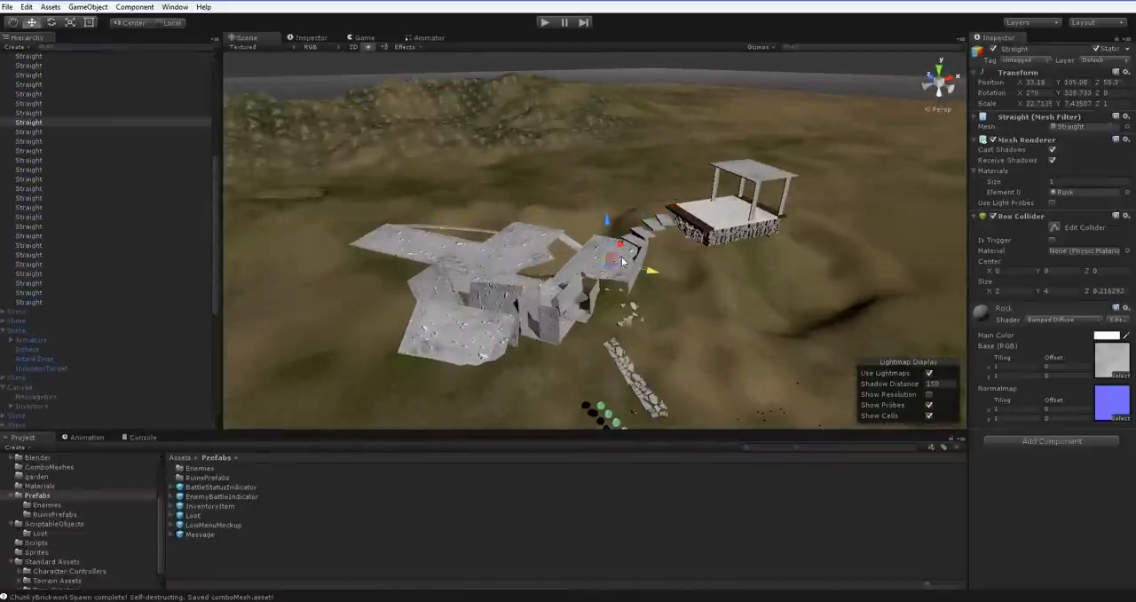
mouse_move(665, 232)
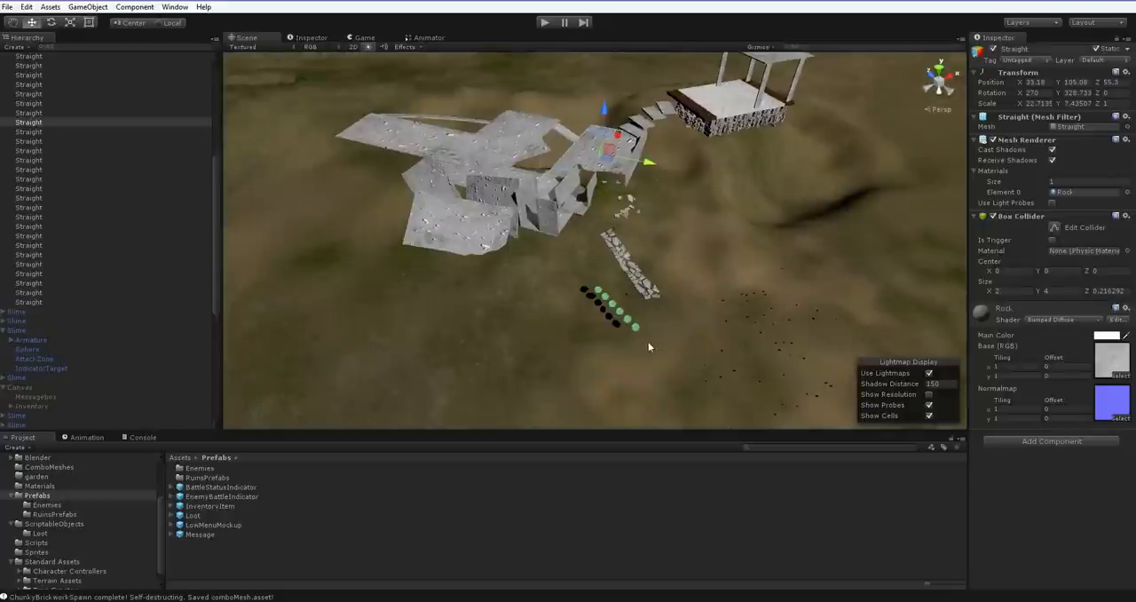
mouse_move(579, 276)
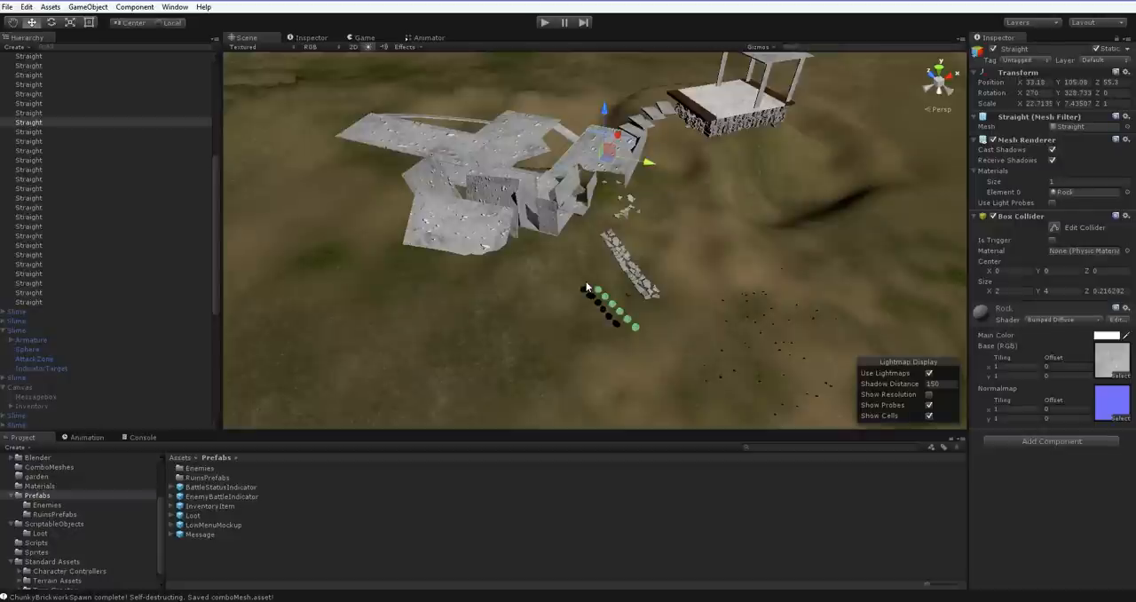
mouse_move(124, 214)
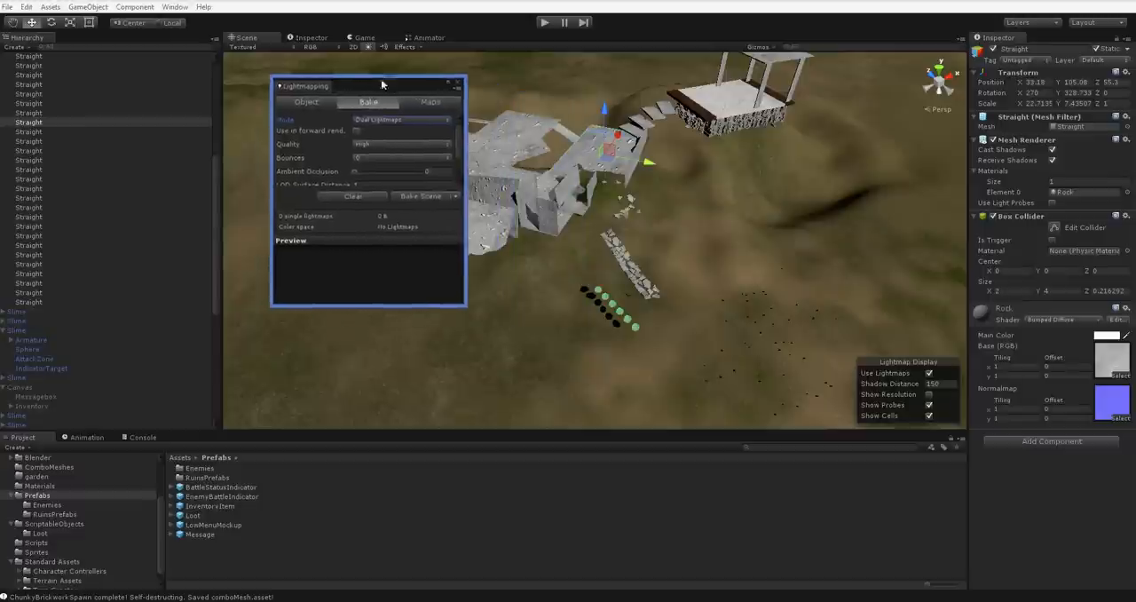
drag(382, 85, 349, 84)
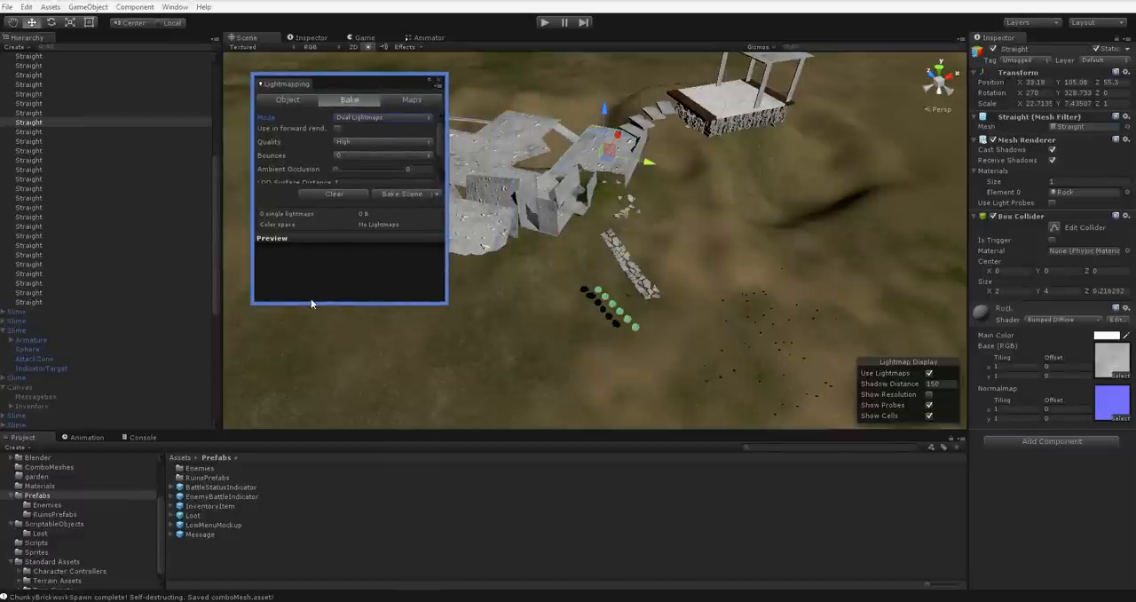
mouse_move(315, 332)
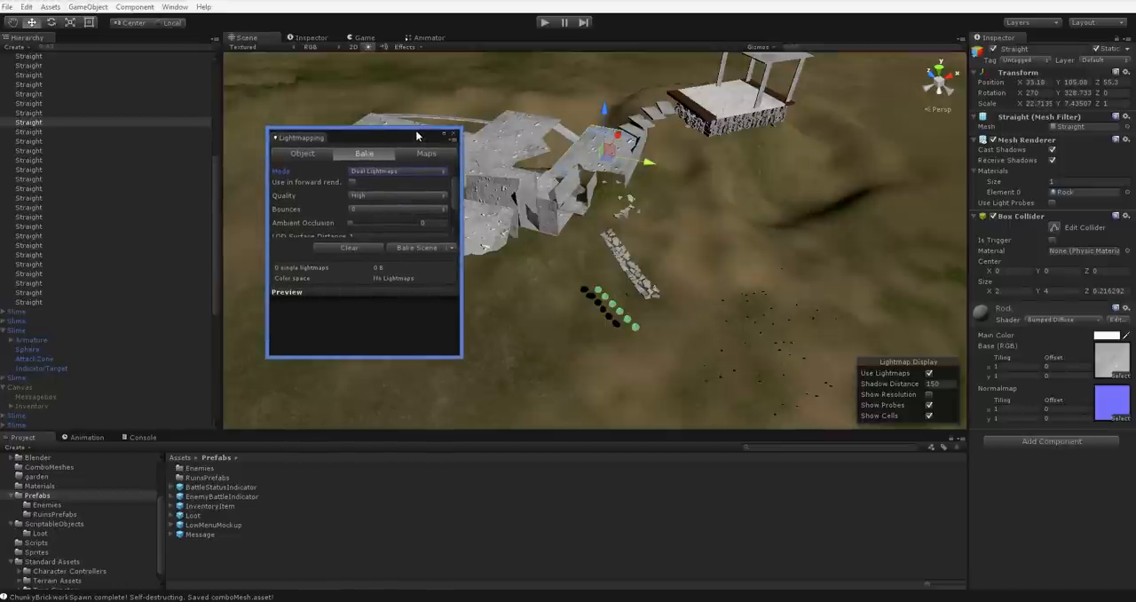
mouse_move(366, 189)
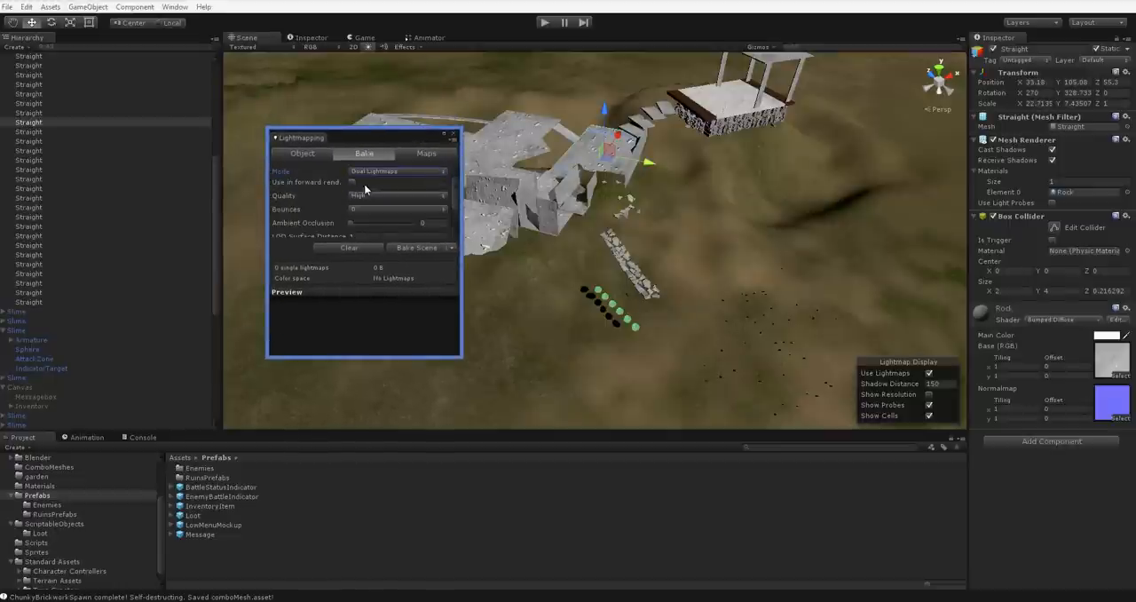
Step: Adjust the Bounces setting in the Bake tab to reveal sky light options
click(398, 196)
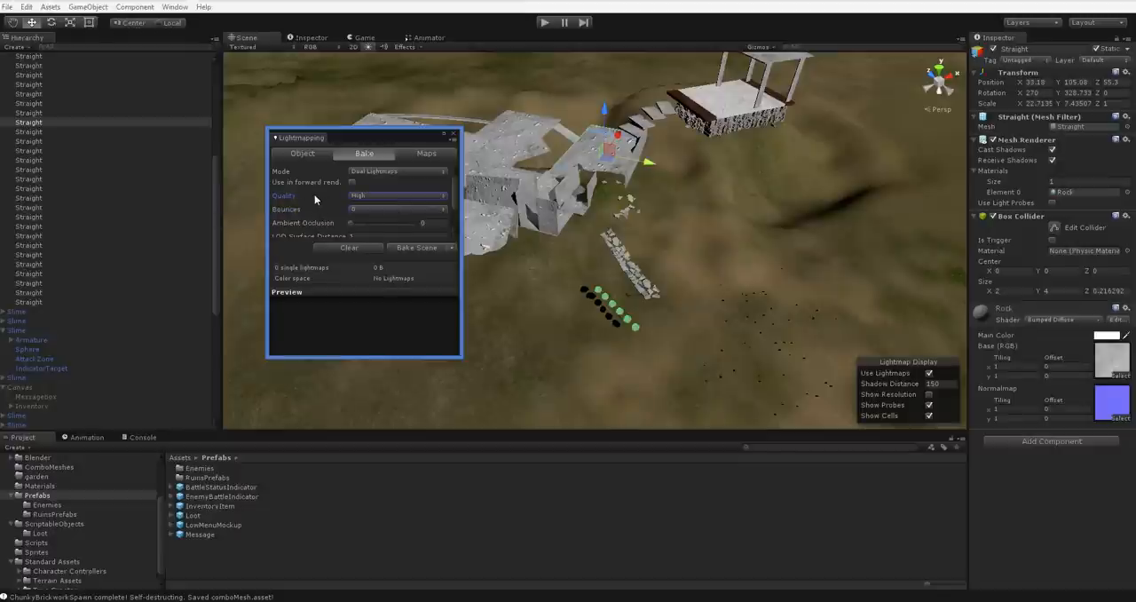
mouse_move(316, 197)
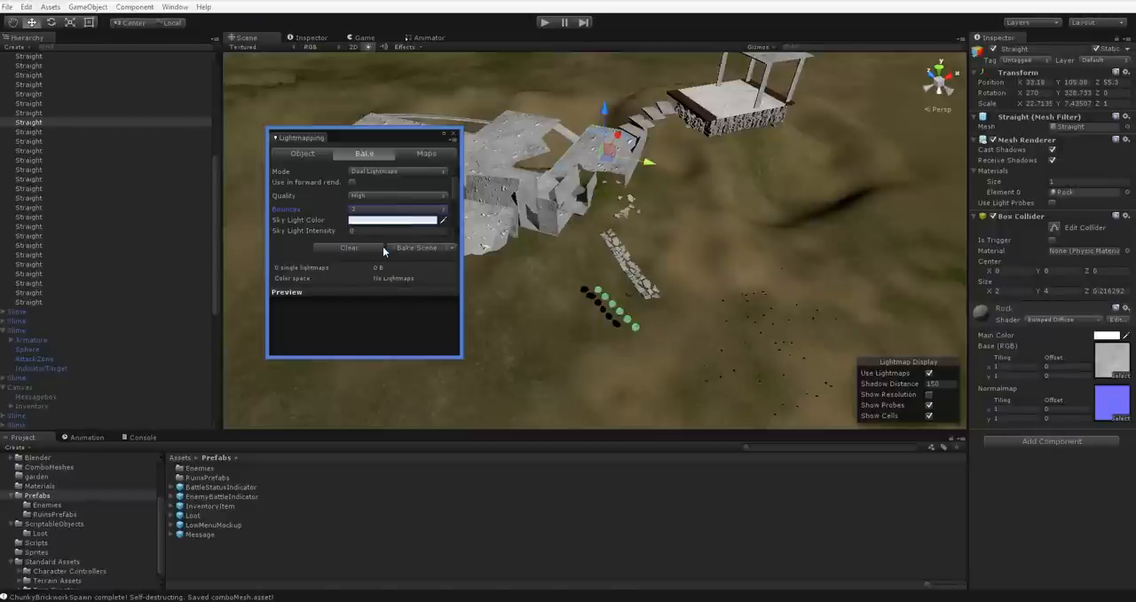
mouse_move(413, 138)
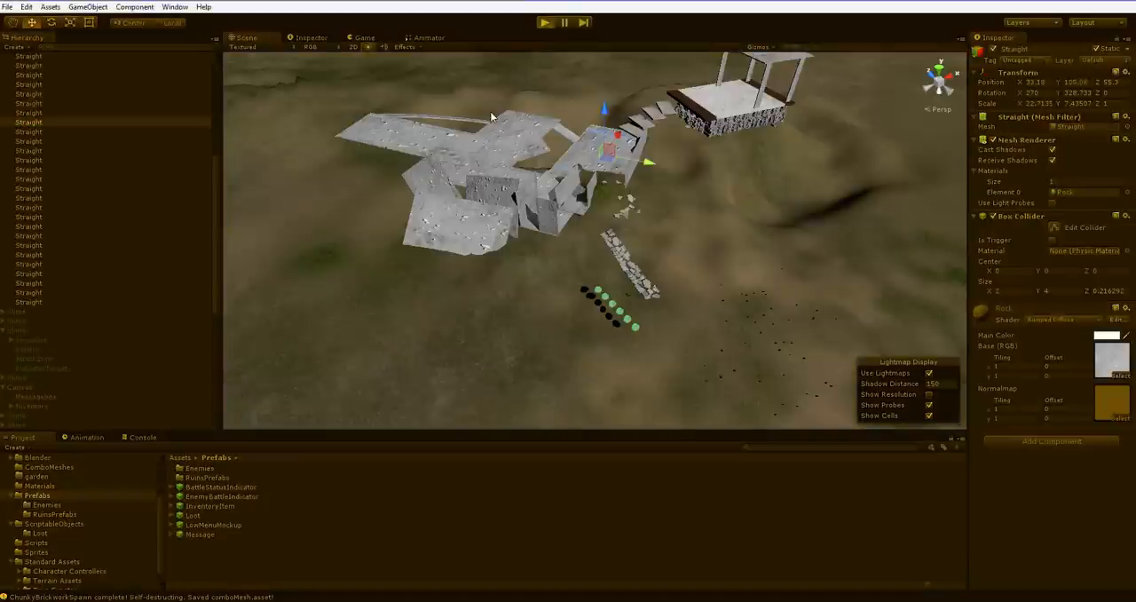
click(548, 21)
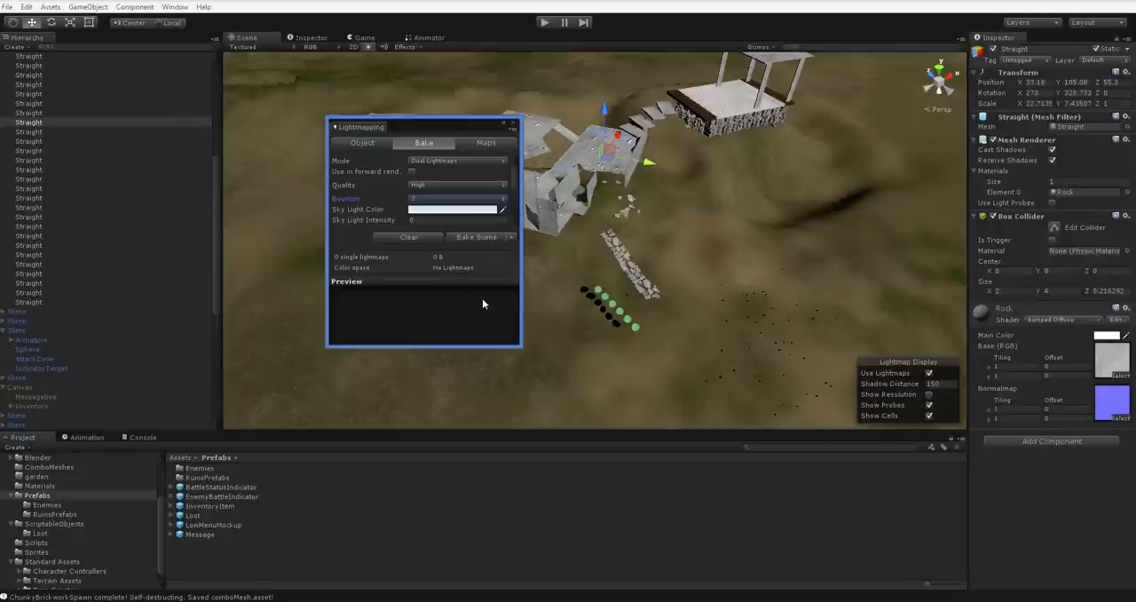
mouse_move(492, 304)
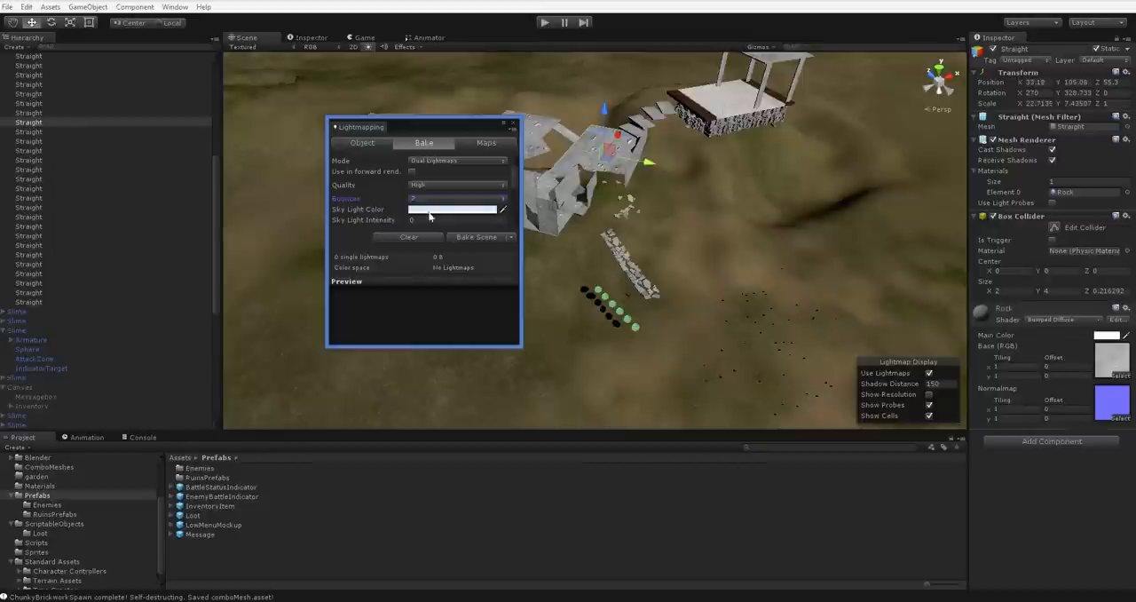
mouse_move(359, 209)
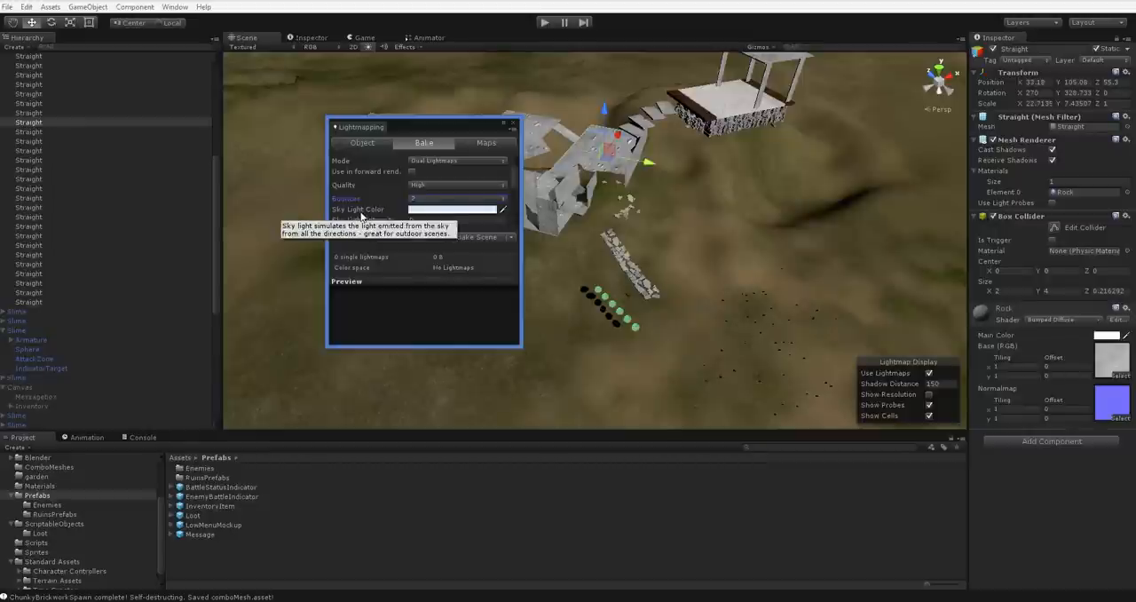
mouse_move(517, 175)
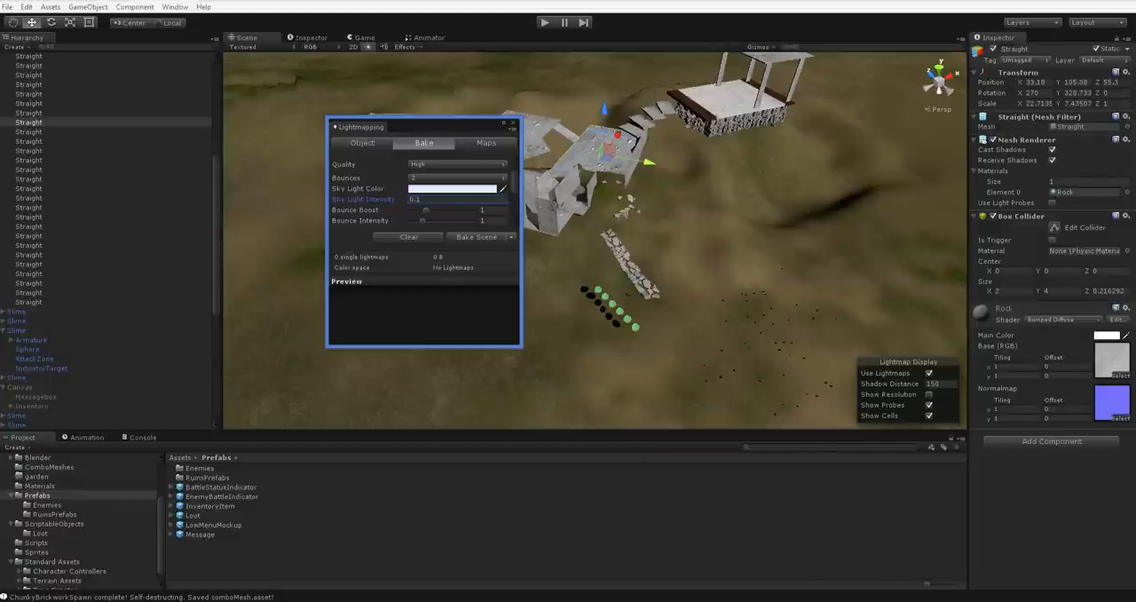
mouse_move(397, 199)
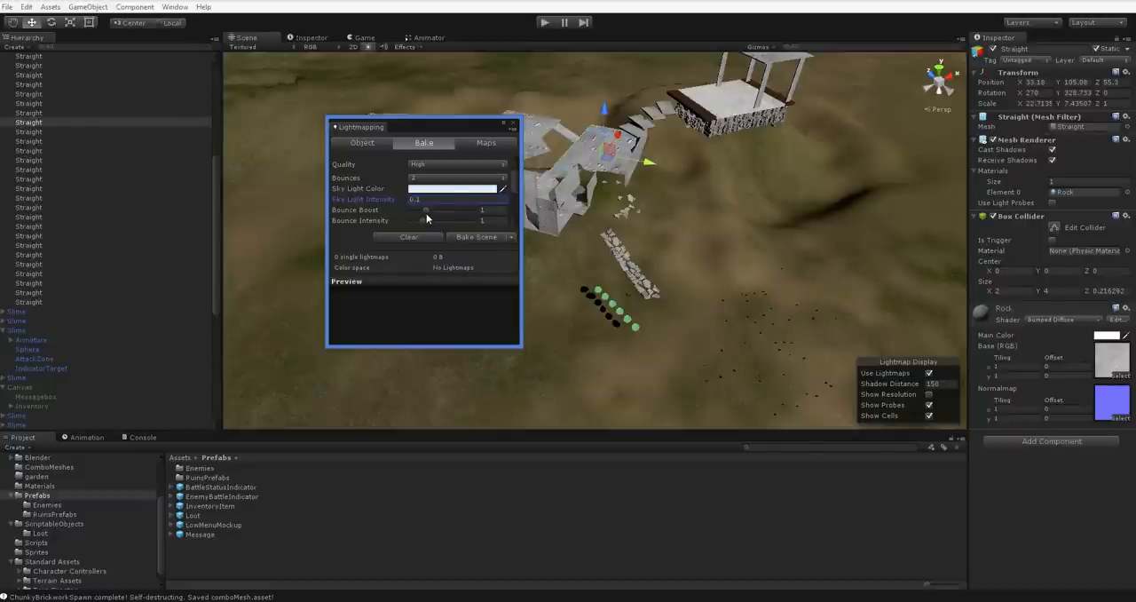
Step: Set Bounce Boost to 2 and drag Bounce Intensity up to 2
click(492, 210)
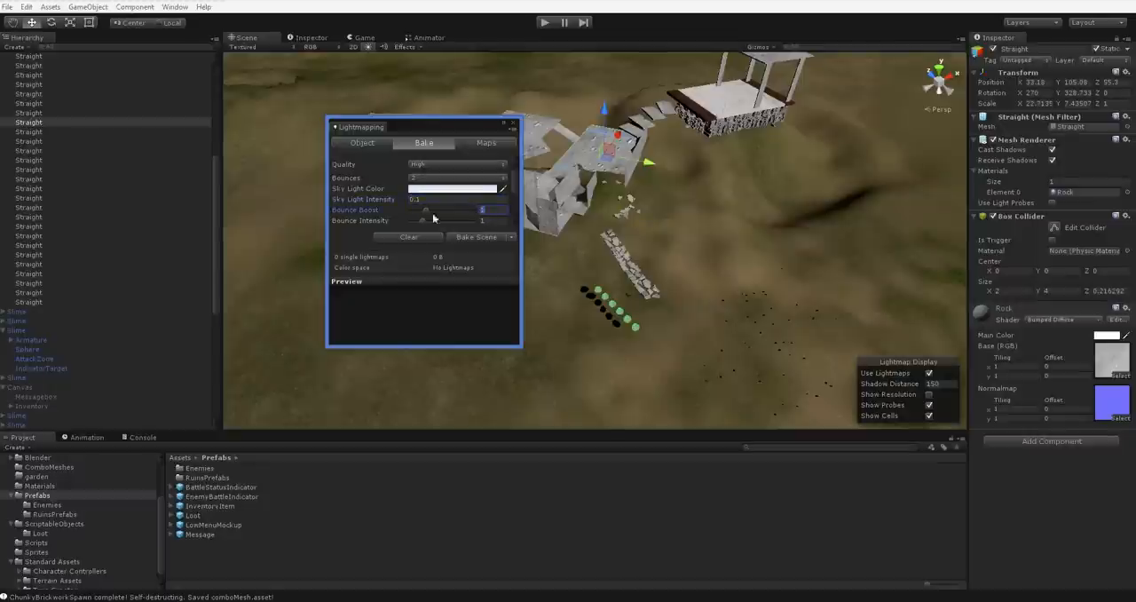
mouse_move(359, 211)
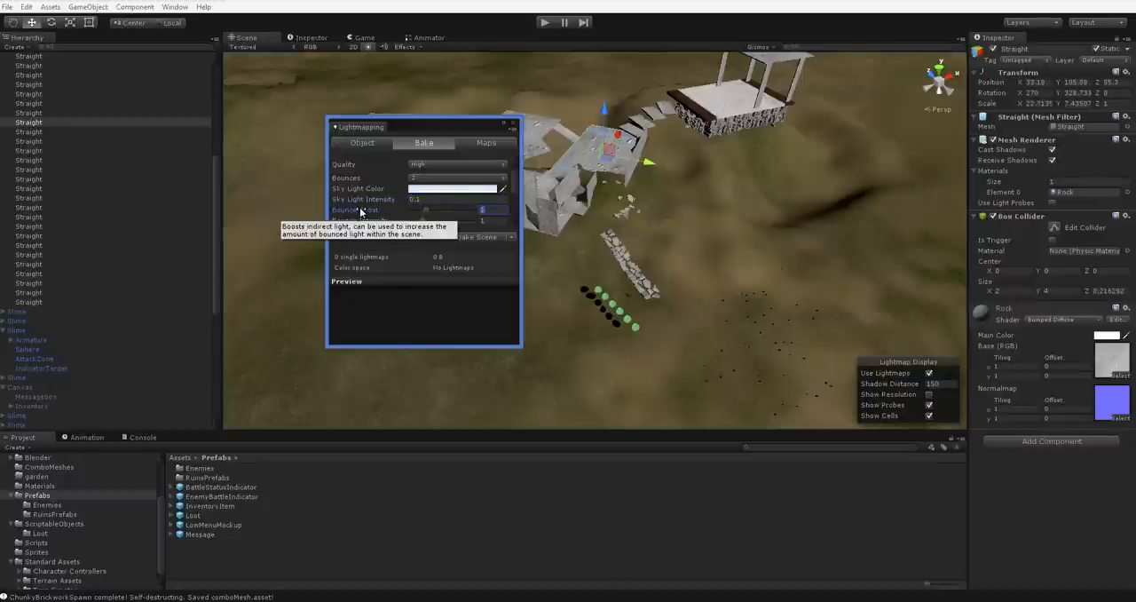
mouse_move(363, 222)
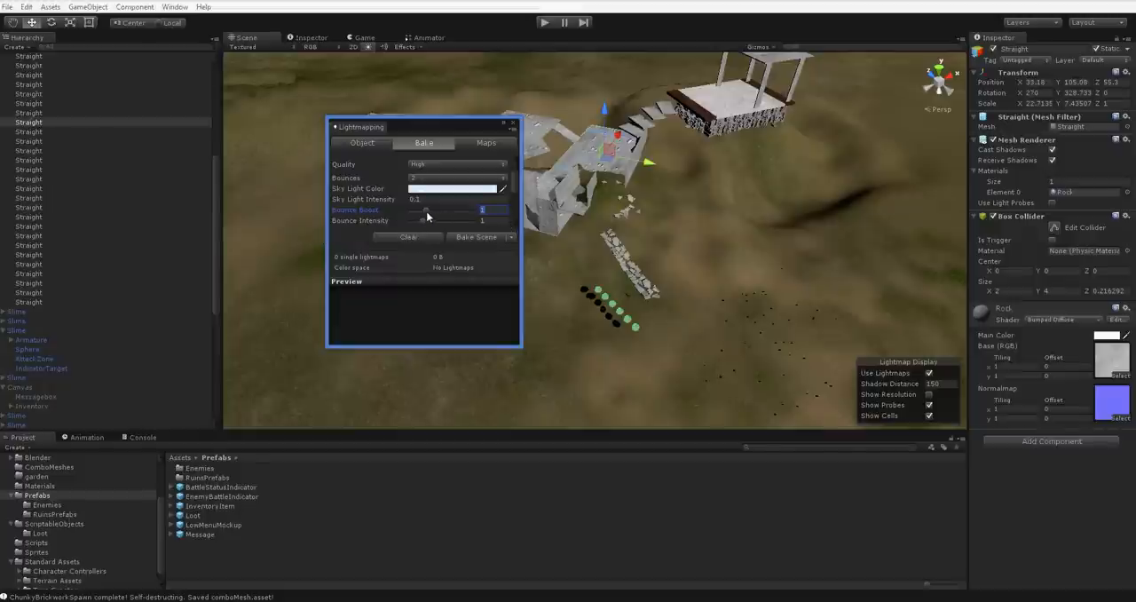
drag(435, 210, 486, 209)
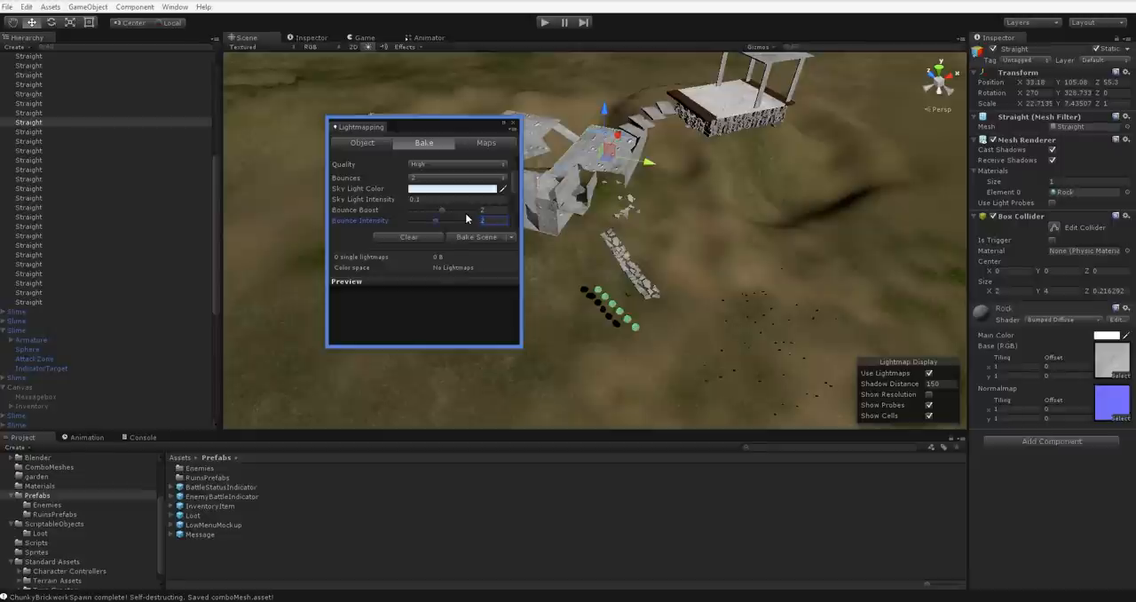
mouse_move(764, 116)
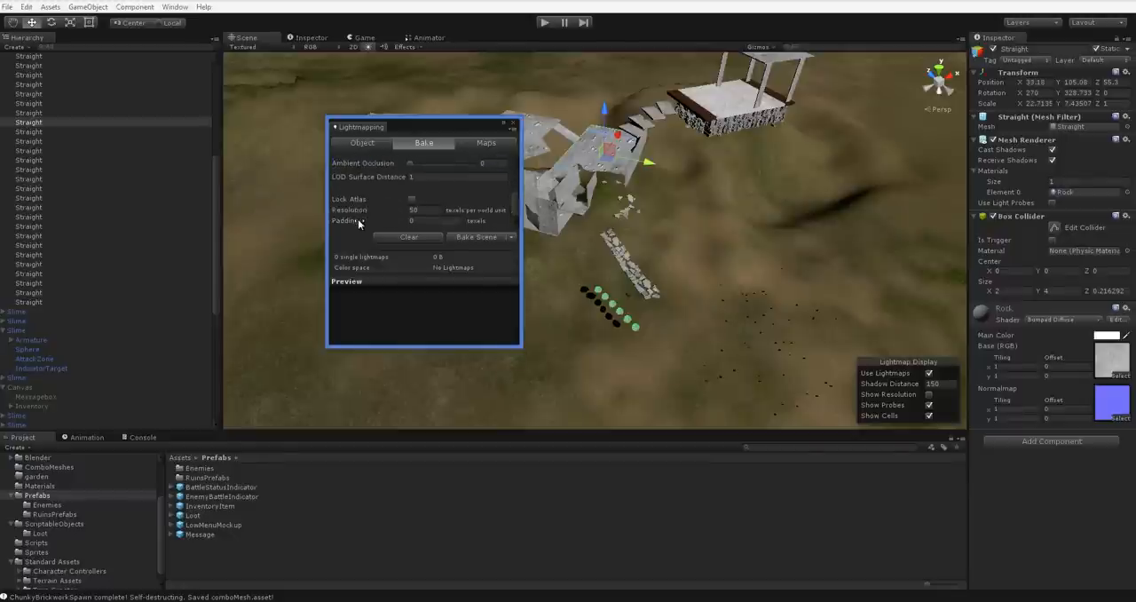
mouse_move(357, 210)
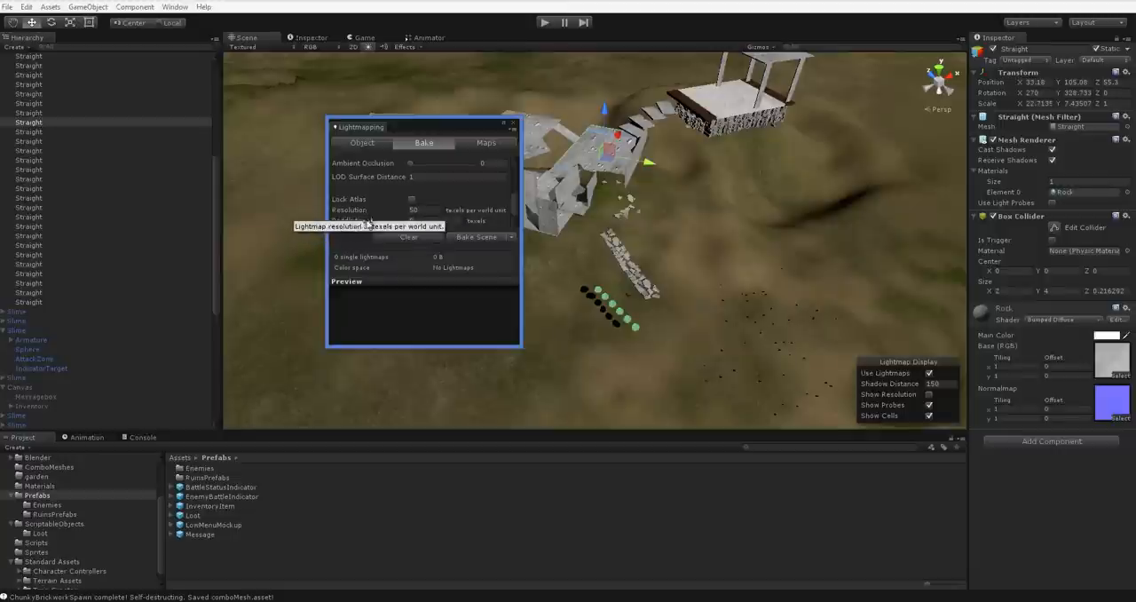
mouse_move(422, 347)
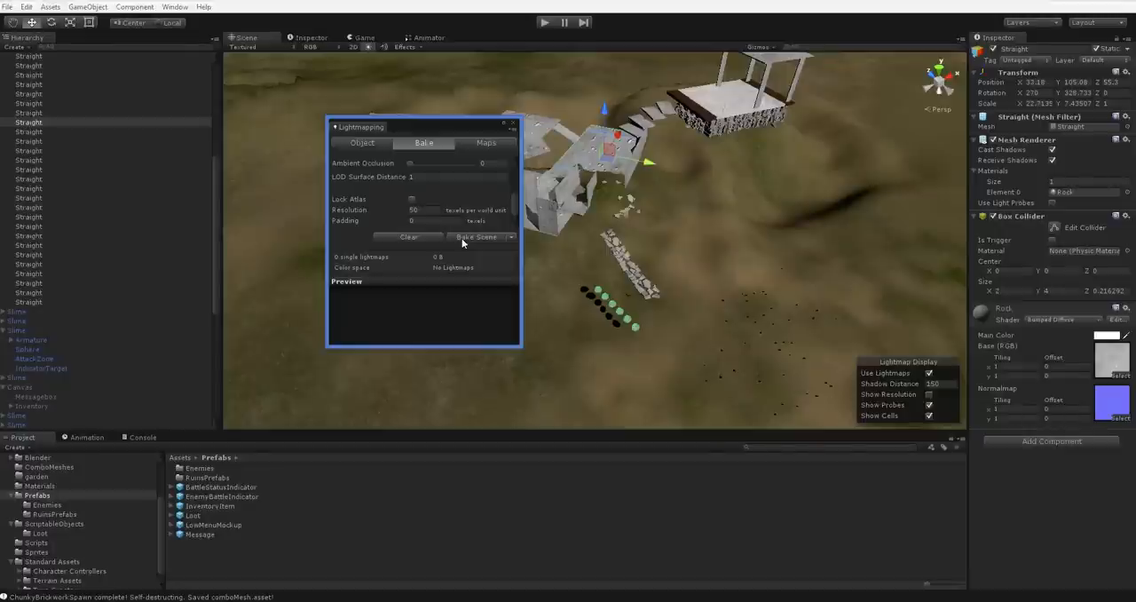
Step: Start the scene lightmap bake and close the Lightmapping window while it runs
click(473, 237)
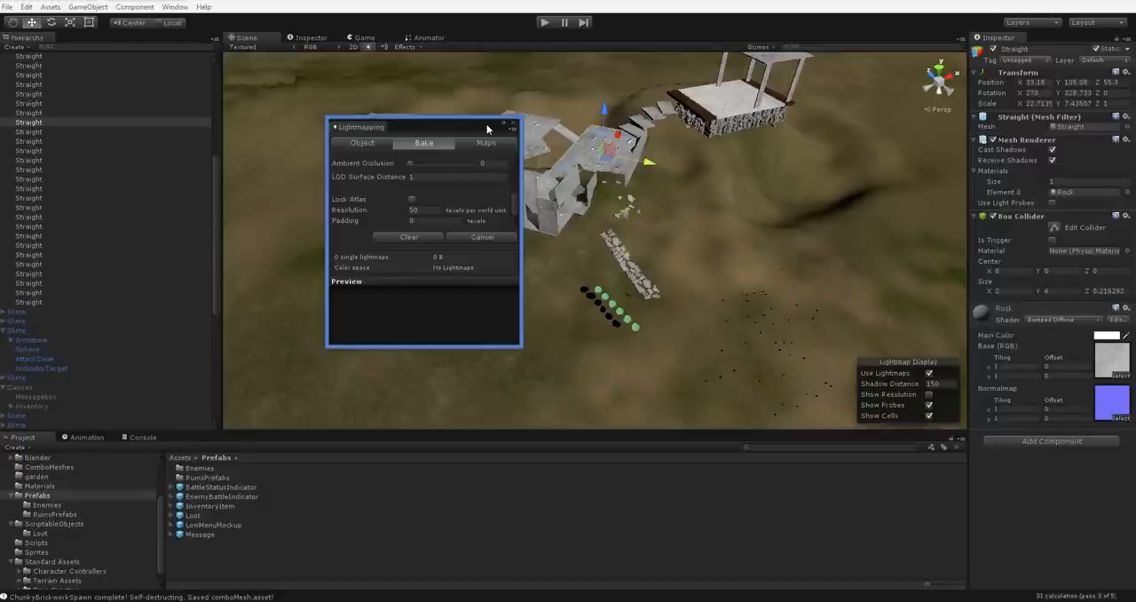
click(513, 126)
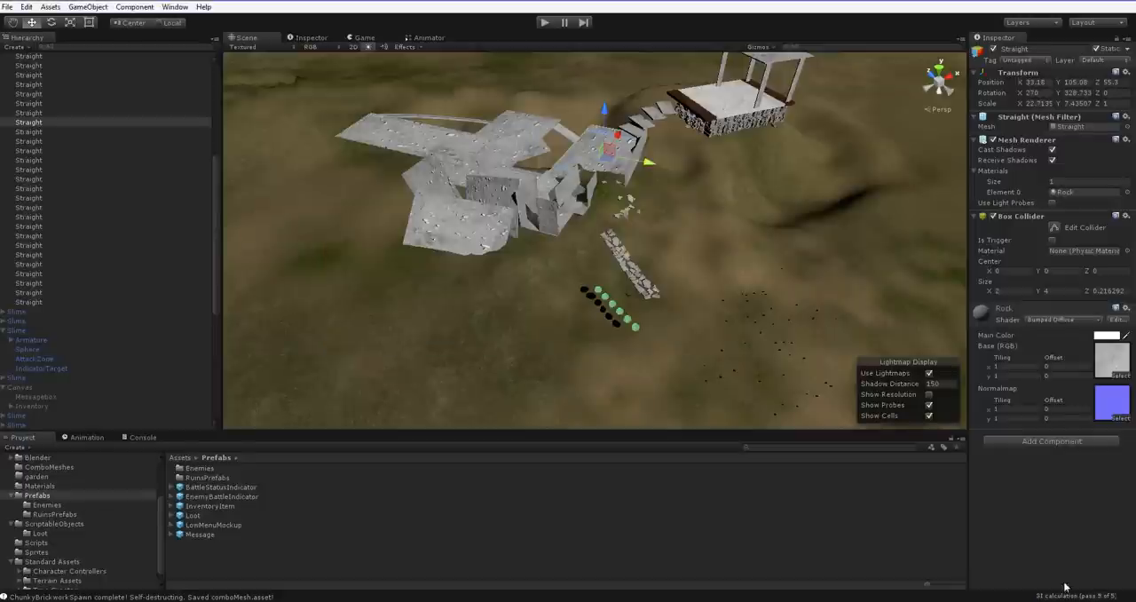